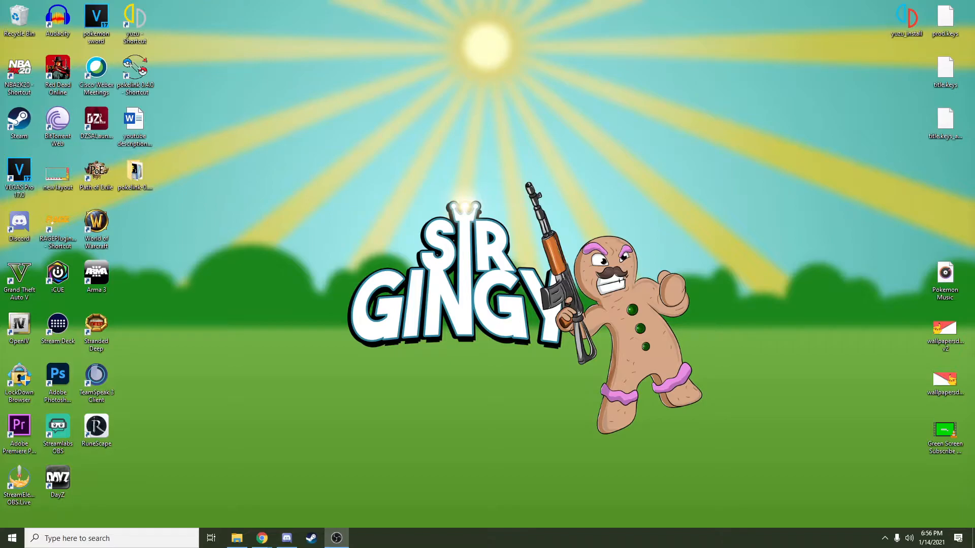
{"action": "mouse_move", "coordinate": [537, 495]}
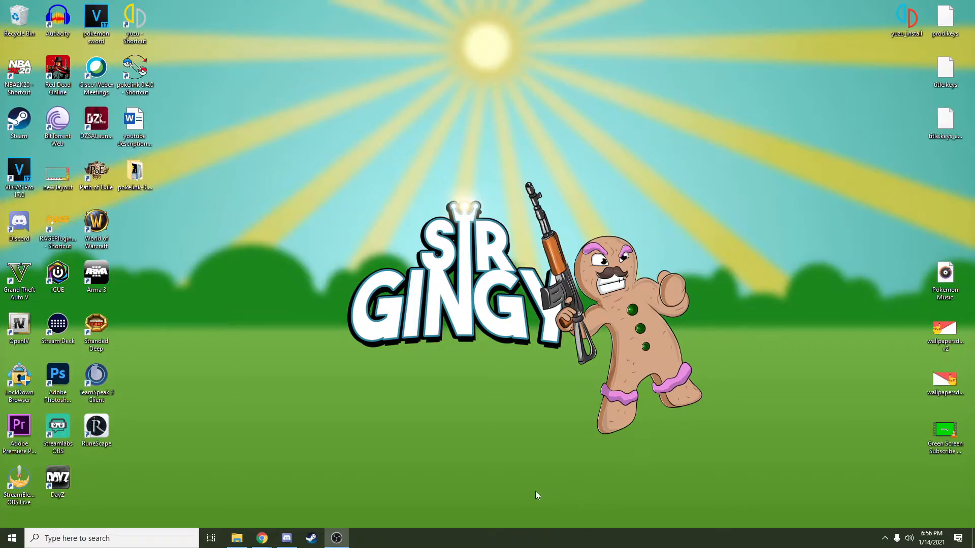
Step: From the yuzu downloads page in Chrome, go back to the yuzu-emu.org home page
{"action": "left_click", "coordinate": [261, 538]}
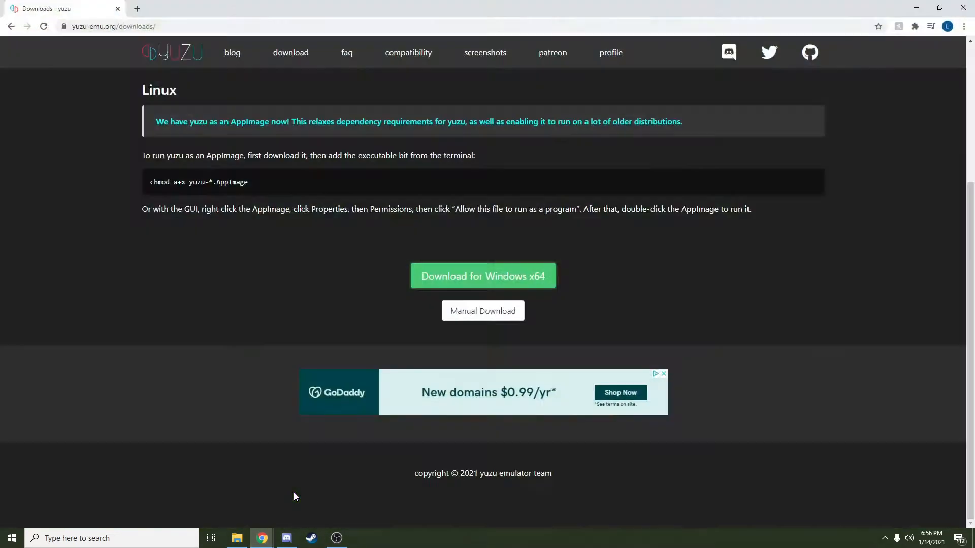
{"action": "scroll", "scroll_direction": "up", "scroll_amount": 3}
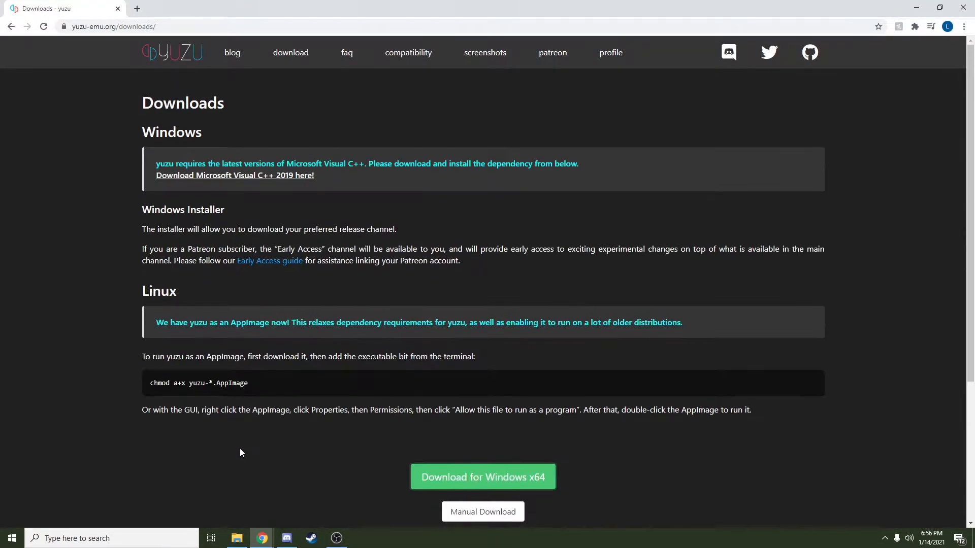
{"action": "left_click", "coordinate": [171, 52]}
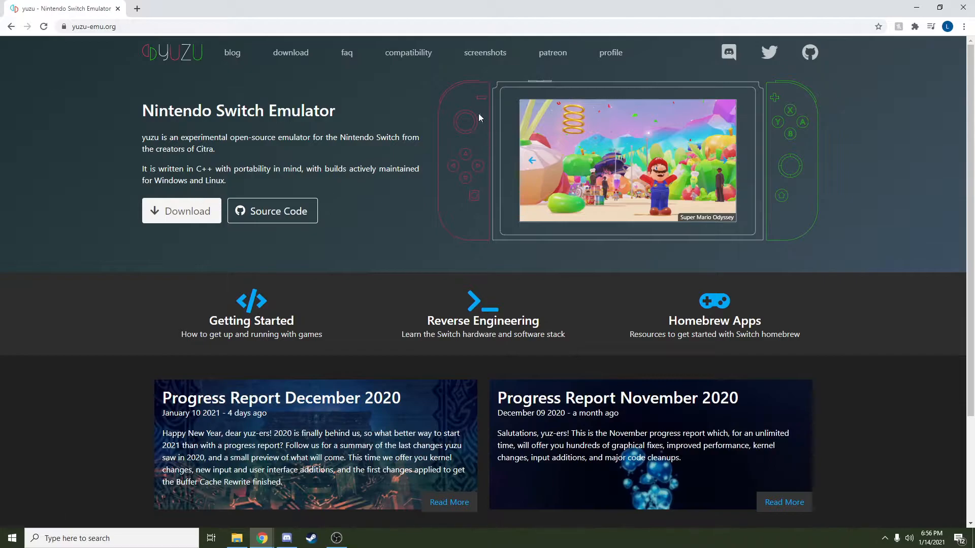
{"action": "mouse_move", "coordinate": [199, 75]}
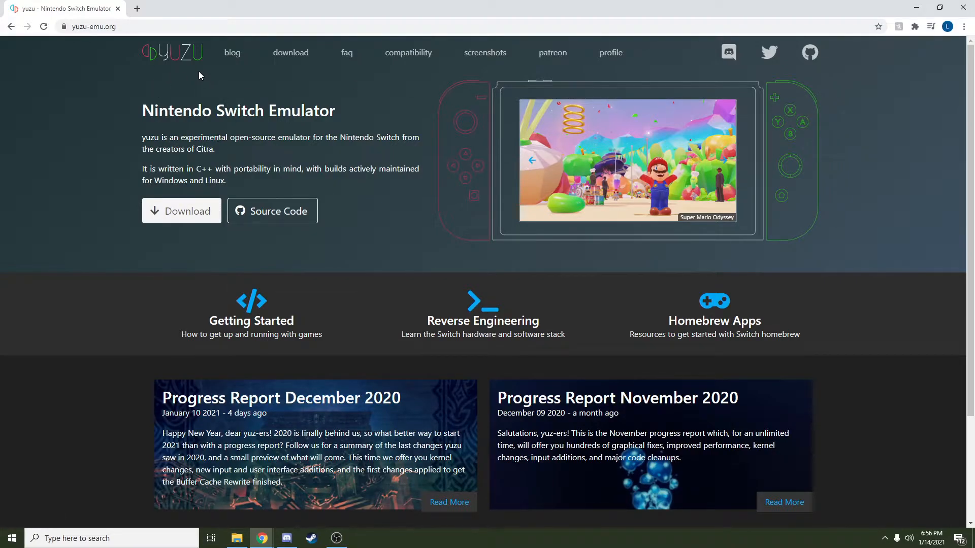
{"action": "mouse_move", "coordinate": [446, 340]}
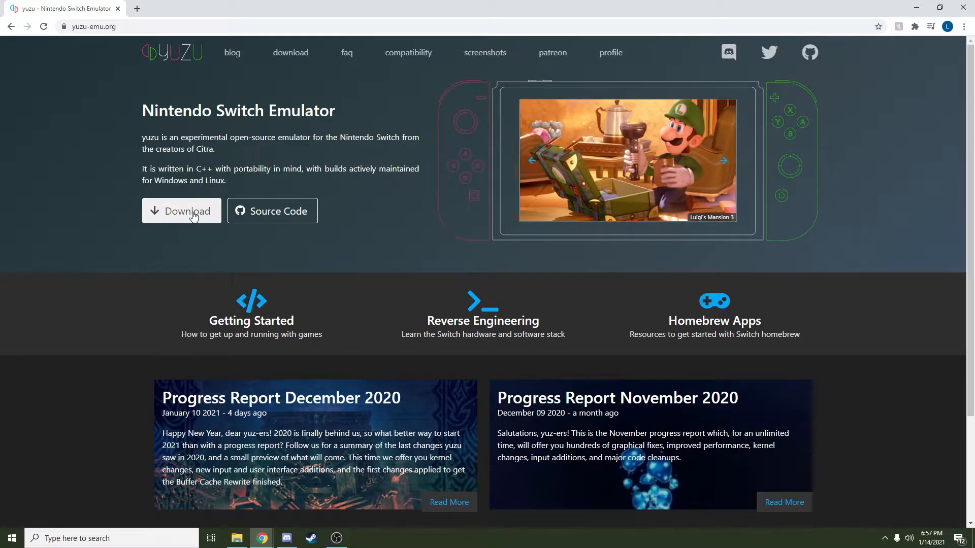
{"action": "mouse_move", "coordinate": [173, 474]}
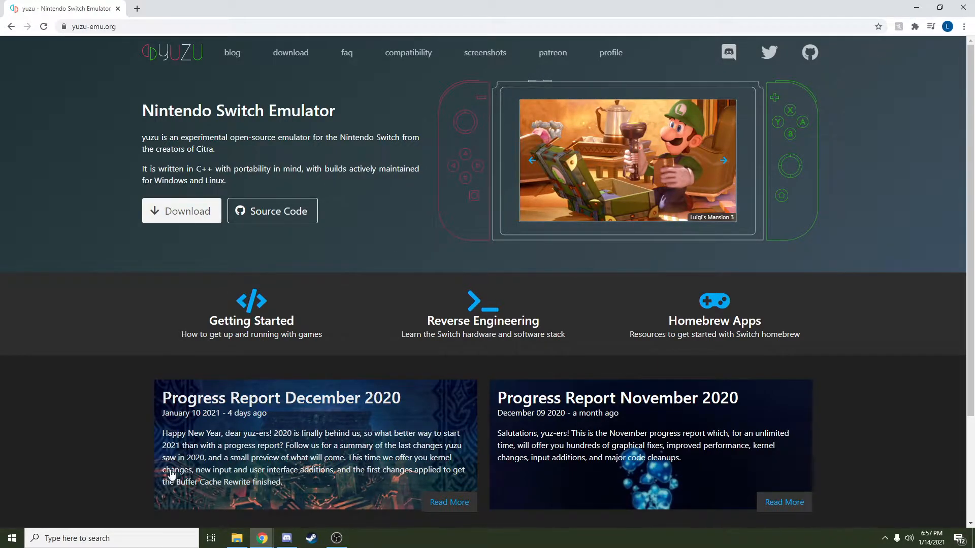
{"action": "mouse_move", "coordinate": [31, 513]}
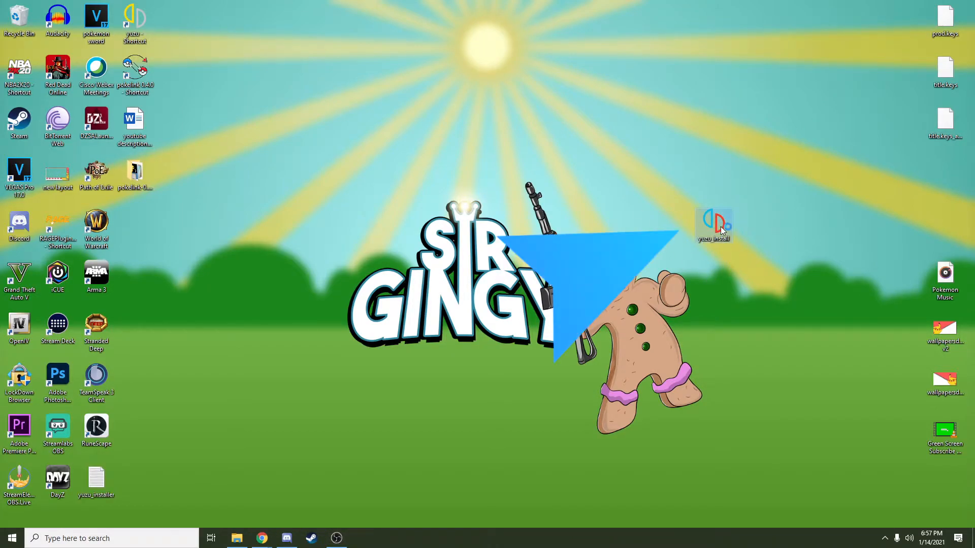
{"action": "mouse_move", "coordinate": [713, 224]}
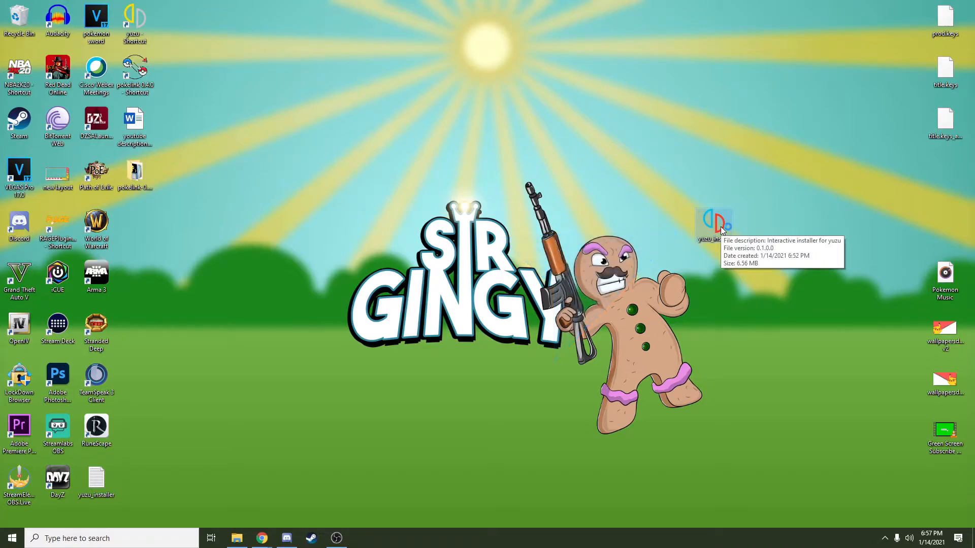
{"action": "double_click", "coordinate": [713, 219]}
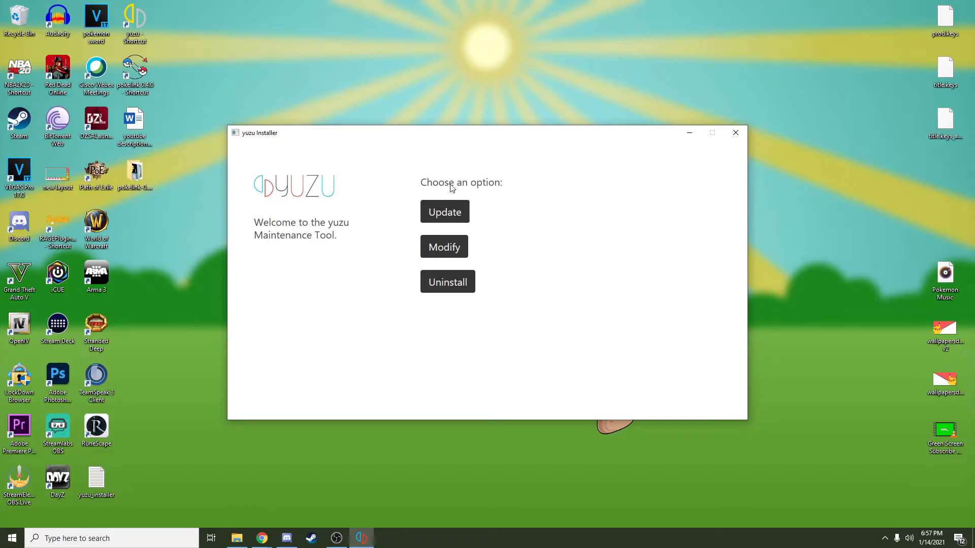
{"action": "mouse_move", "coordinate": [480, 255]}
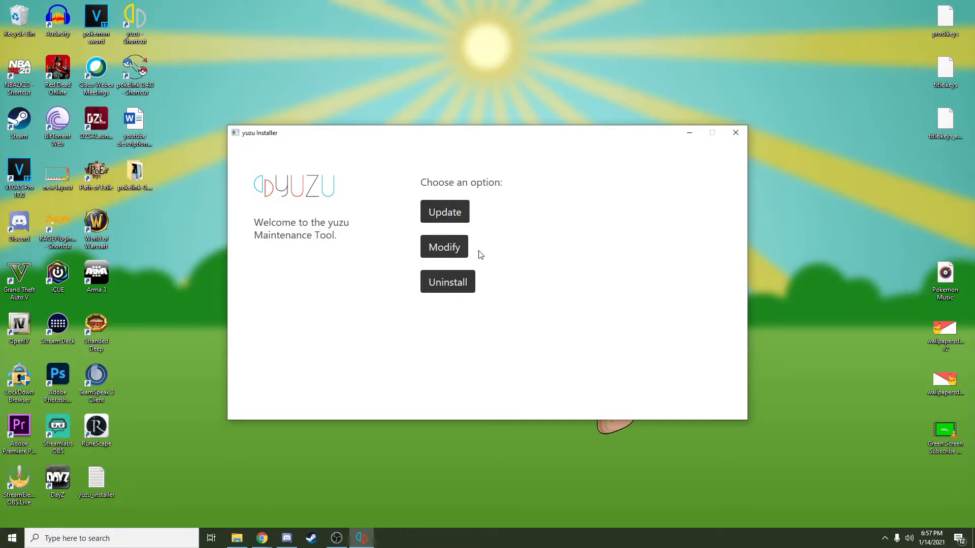
{"action": "mouse_move", "coordinate": [459, 295]}
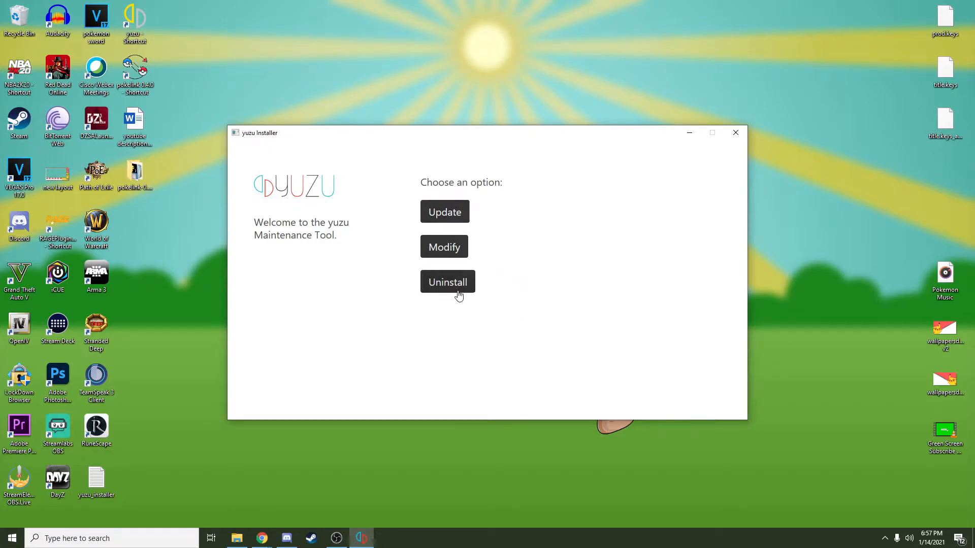
{"action": "mouse_move", "coordinate": [516, 301]}
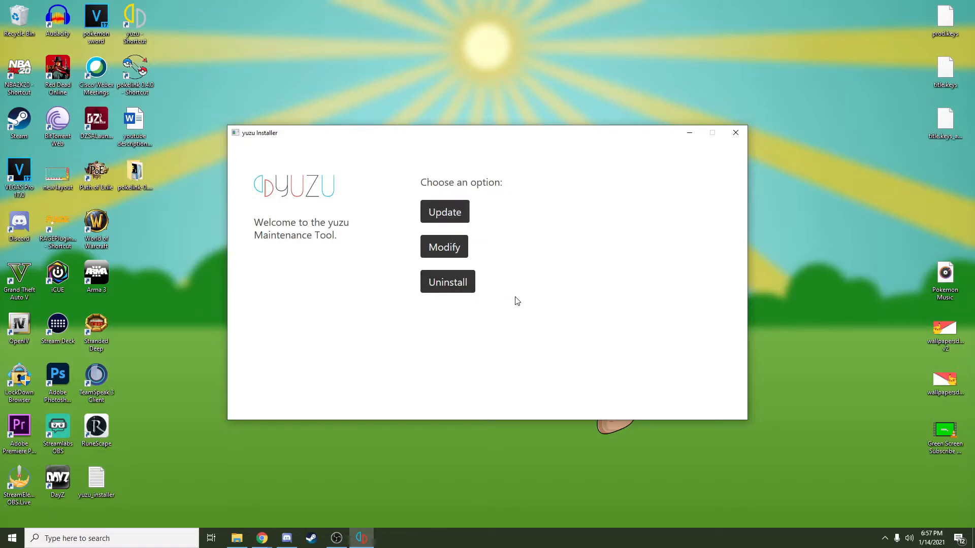
{"action": "mouse_move", "coordinate": [544, 291]}
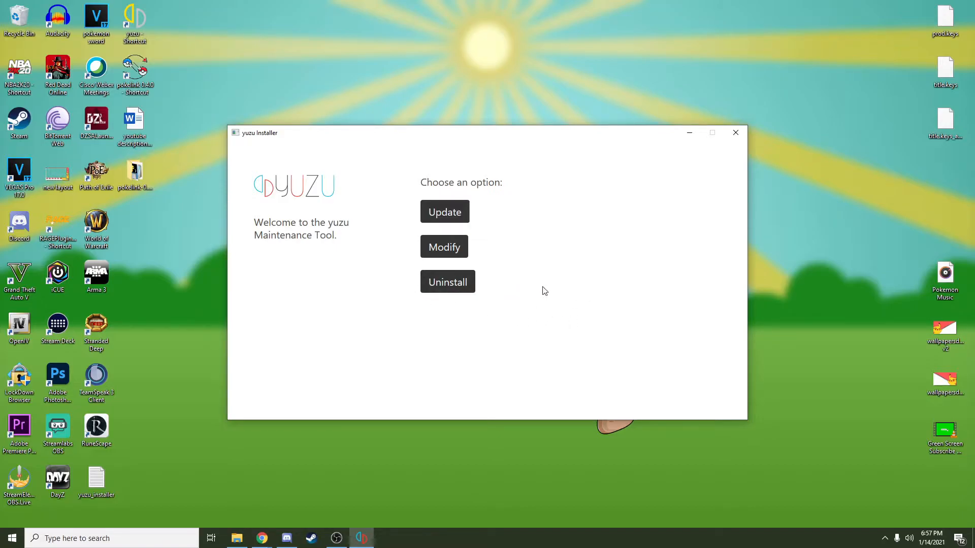
{"action": "mouse_move", "coordinate": [448, 282]}
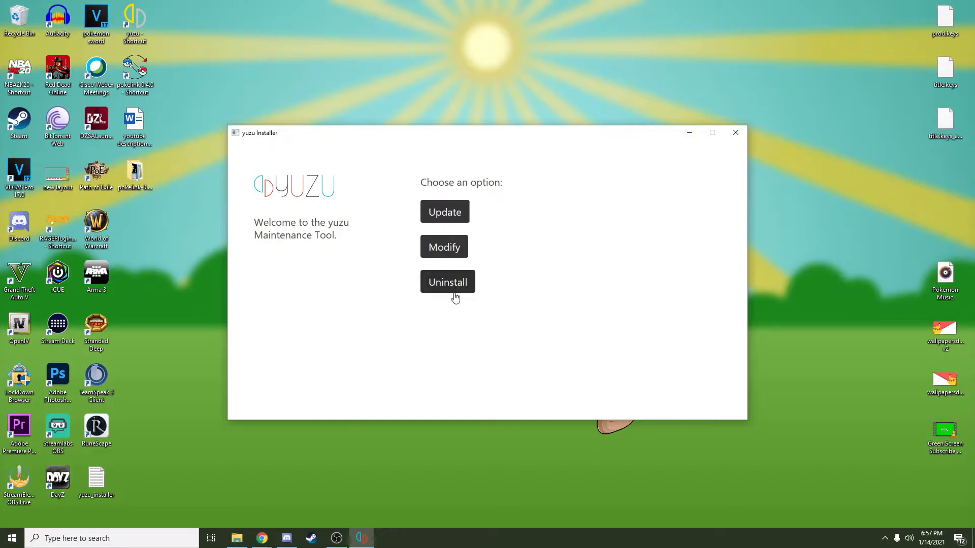
{"action": "mouse_move", "coordinate": [736, 133]}
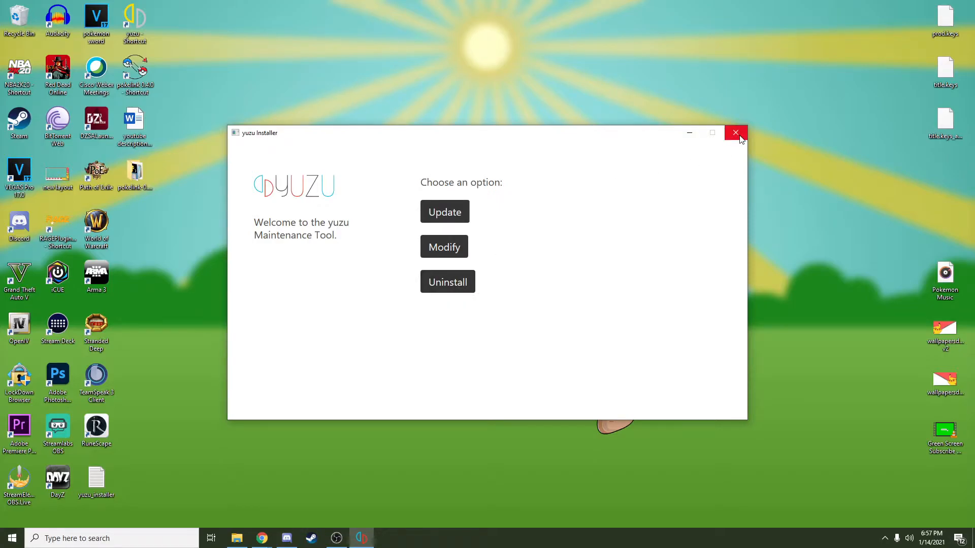
{"action": "left_click", "coordinate": [735, 132]}
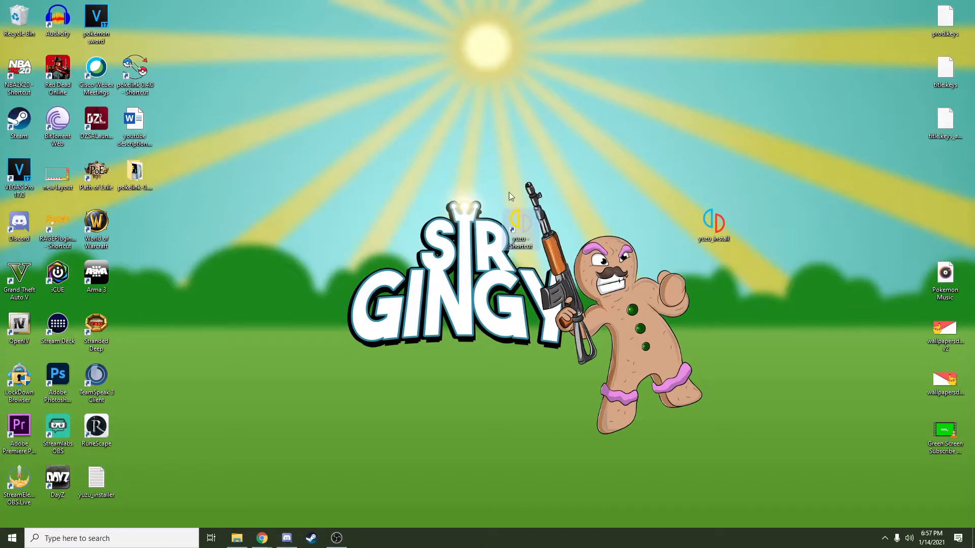
{"action": "mouse_move", "coordinate": [519, 224]}
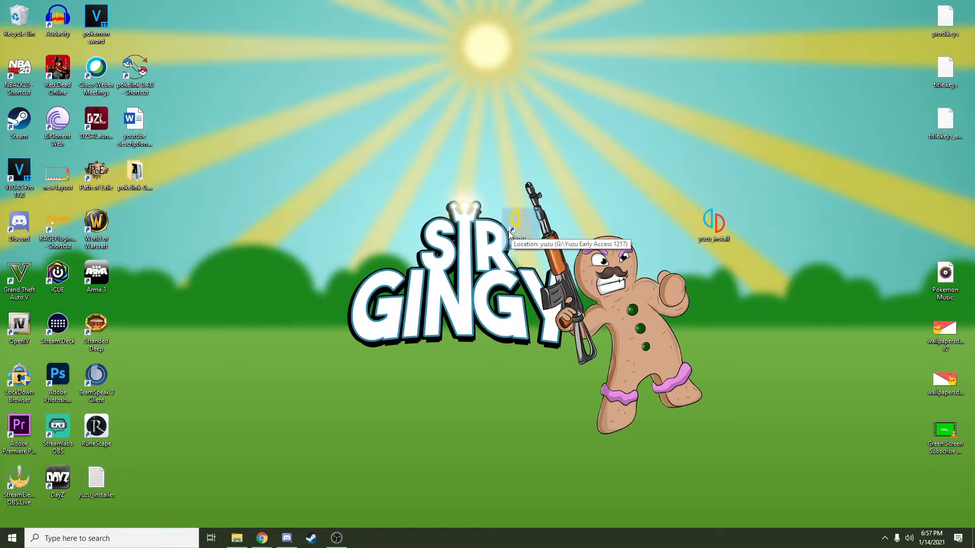
{"action": "mouse_move", "coordinate": [516, 233]}
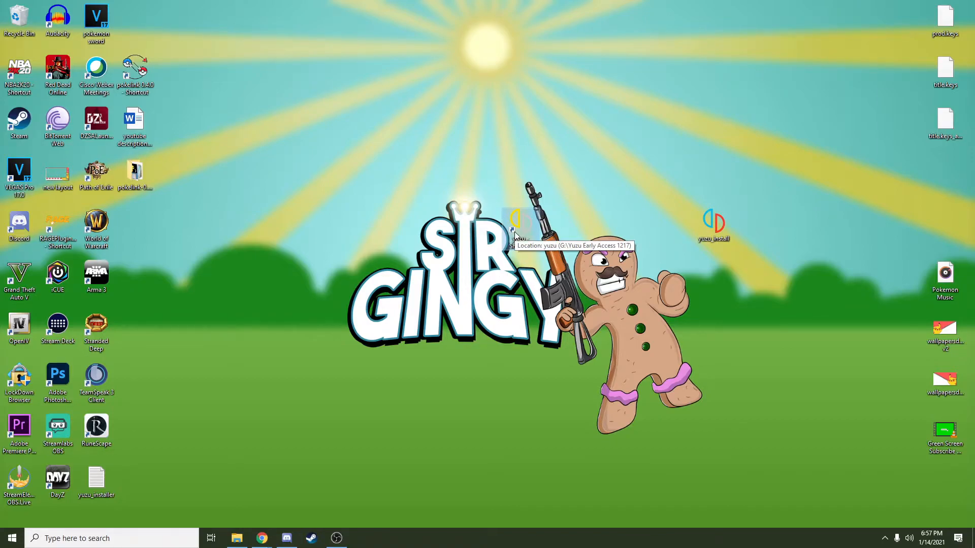
{"action": "mouse_move", "coordinate": [714, 237]}
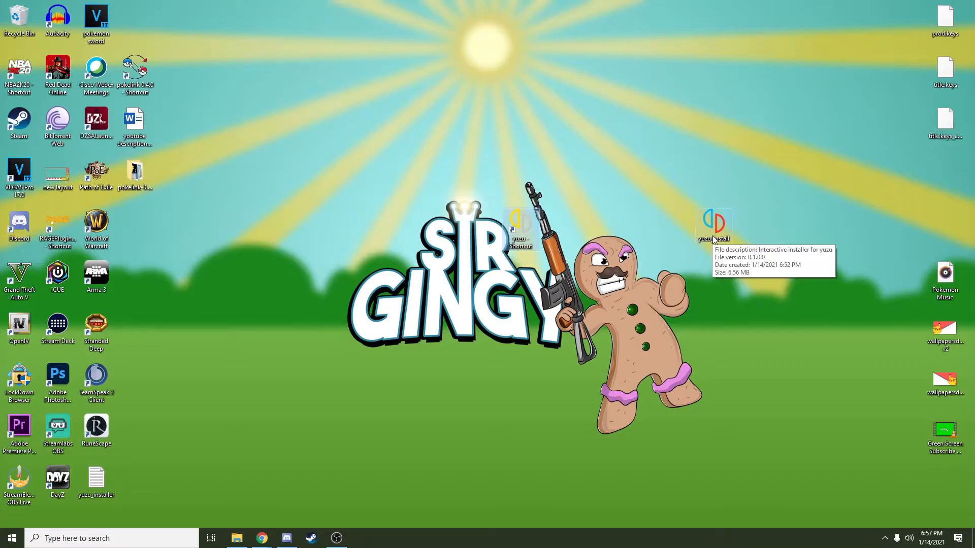
{"action": "mouse_move", "coordinate": [519, 227]}
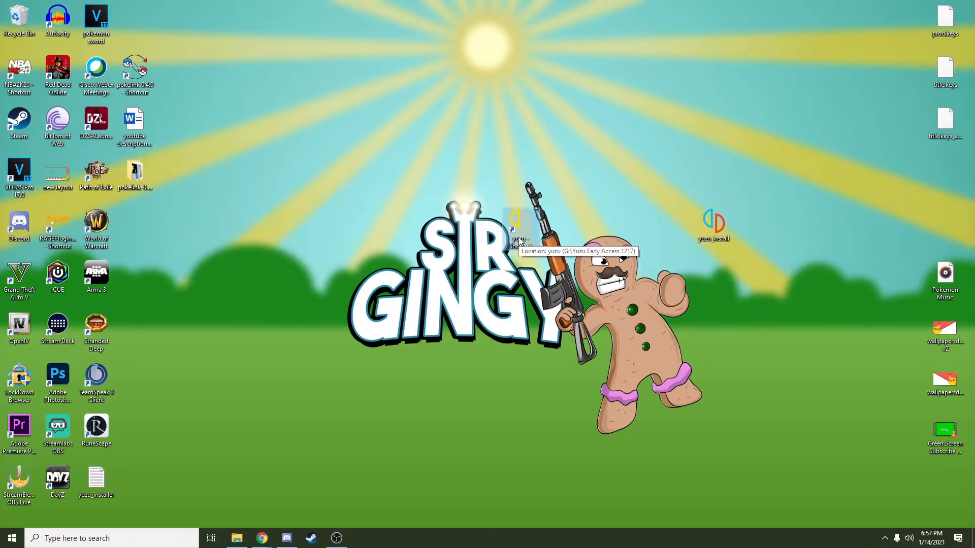
{"action": "mouse_move", "coordinate": [521, 237]}
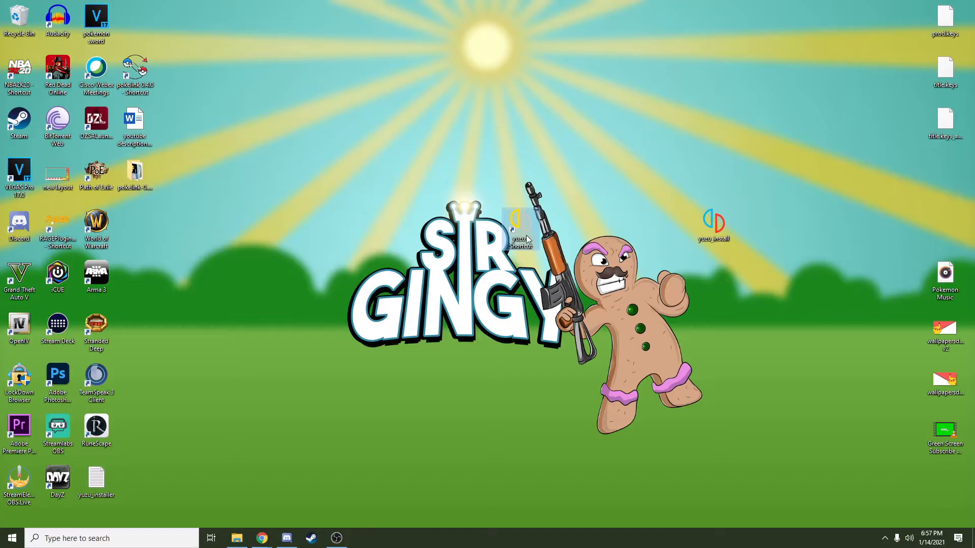
{"action": "mouse_move", "coordinate": [521, 237]}
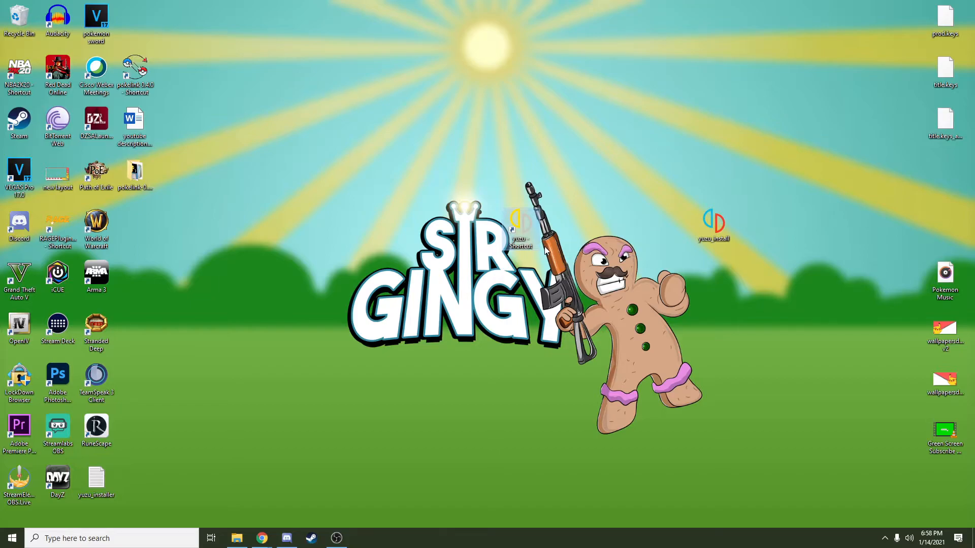
{"action": "mouse_move", "coordinate": [519, 323]}
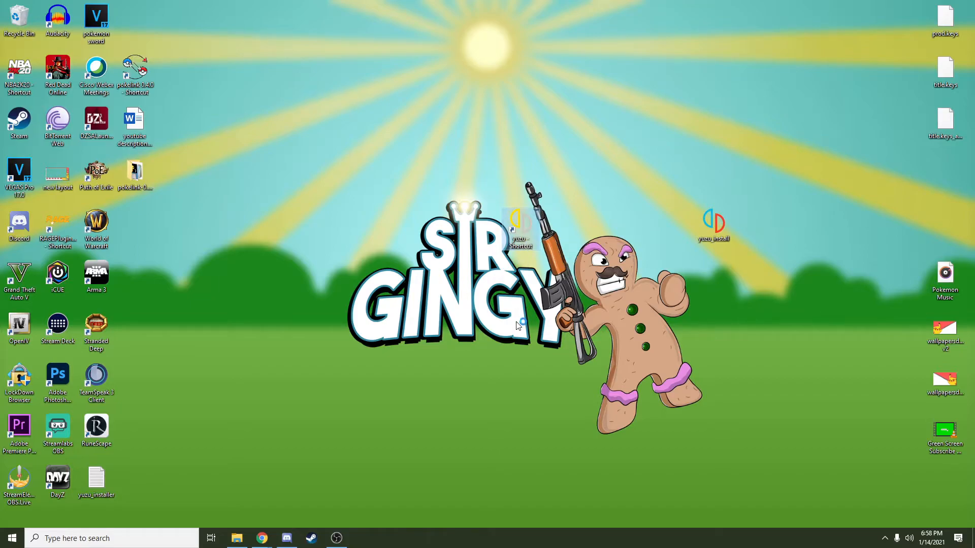
{"action": "mouse_move", "coordinate": [519, 320]}
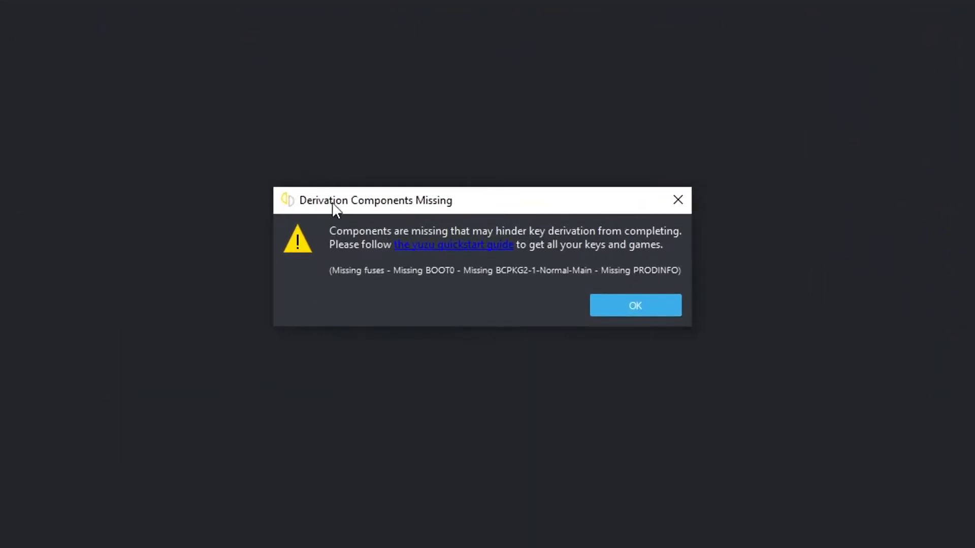
{"action": "mouse_move", "coordinate": [350, 258]}
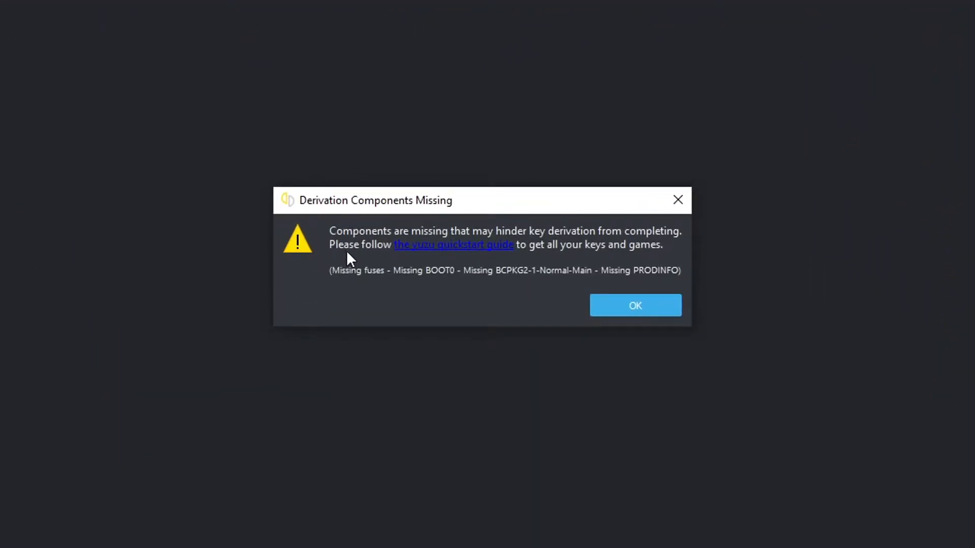
{"action": "mouse_move", "coordinate": [543, 251]}
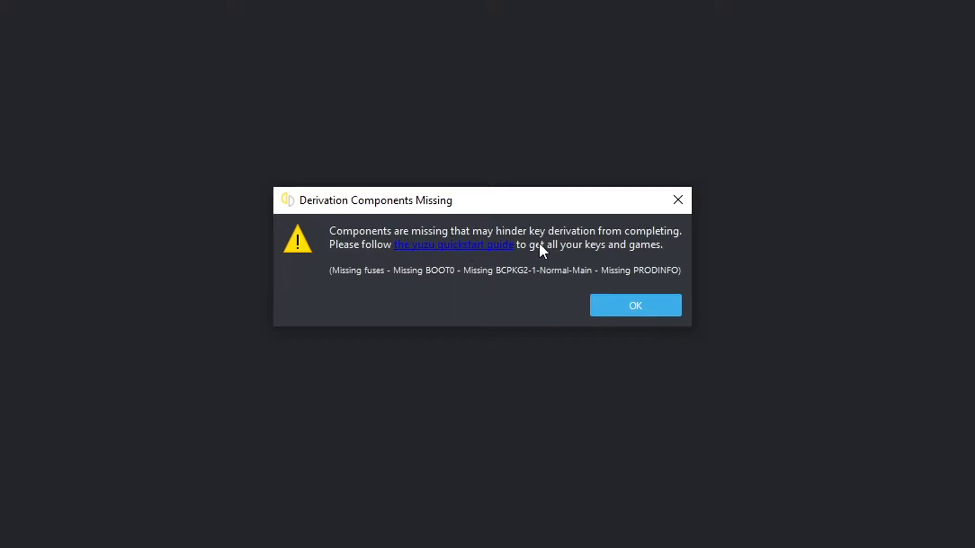
{"action": "mouse_move", "coordinate": [563, 261]}
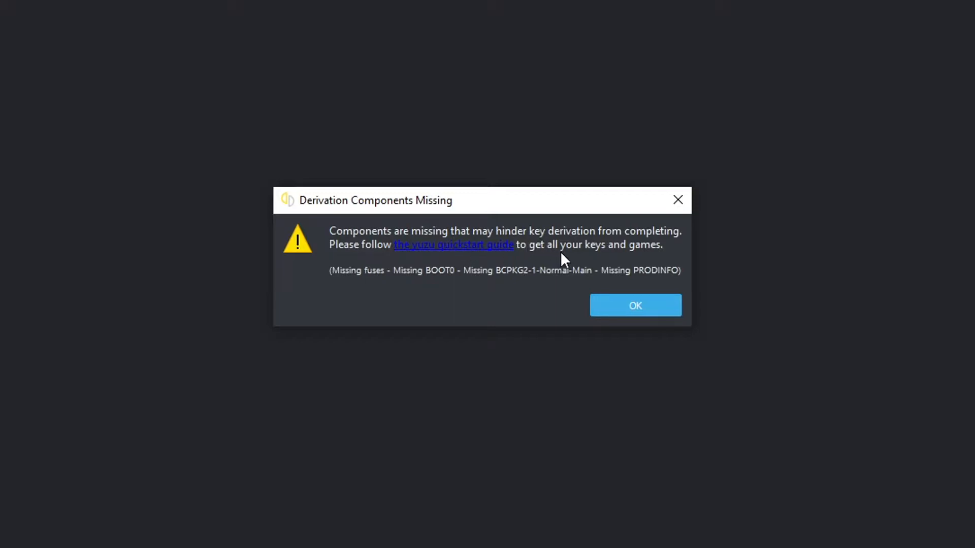
{"action": "mouse_move", "coordinate": [615, 253]}
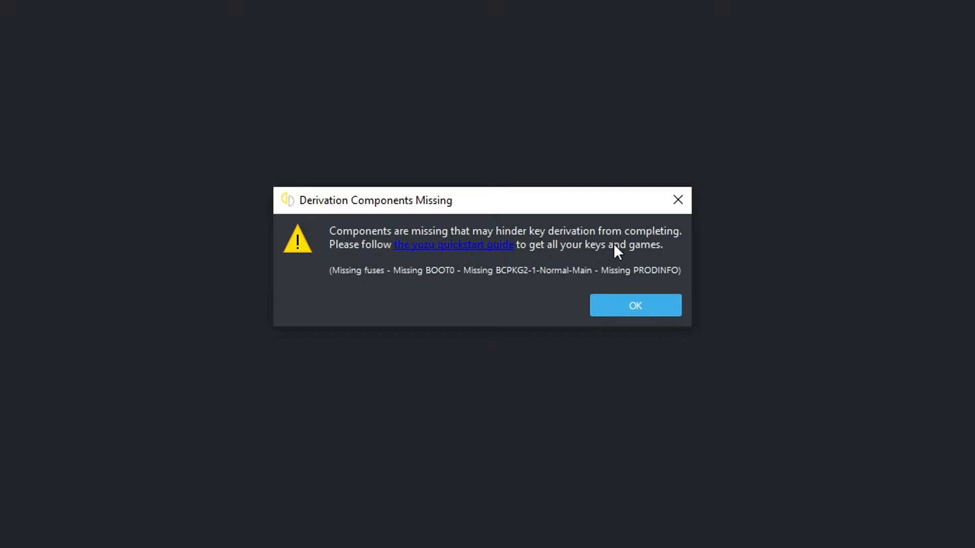
{"action": "mouse_move", "coordinate": [521, 268]}
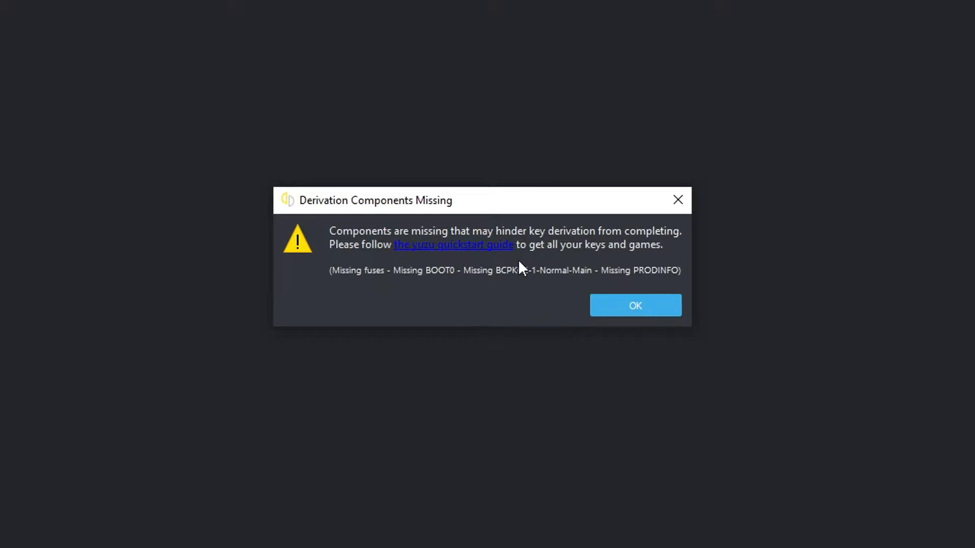
{"action": "mouse_move", "coordinate": [480, 348]}
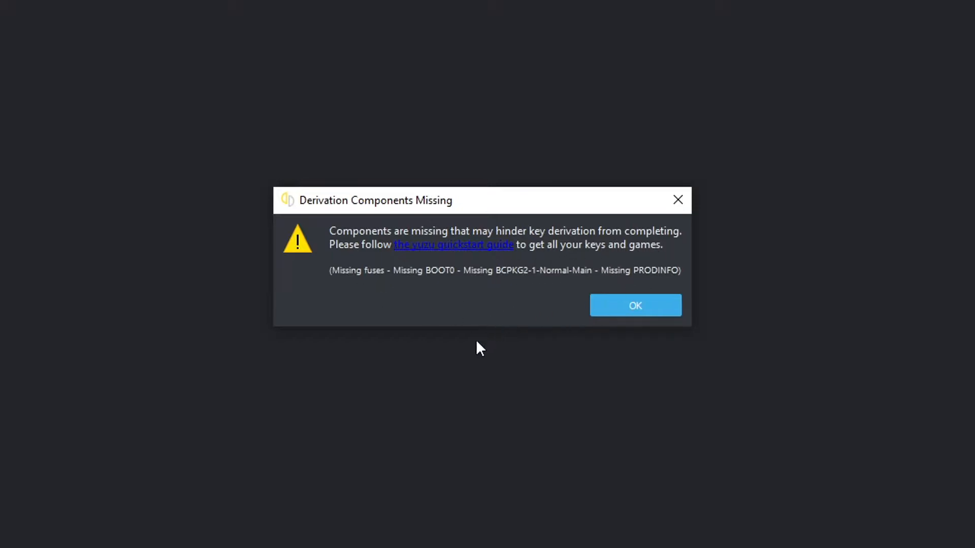
{"action": "mouse_move", "coordinate": [636, 305]}
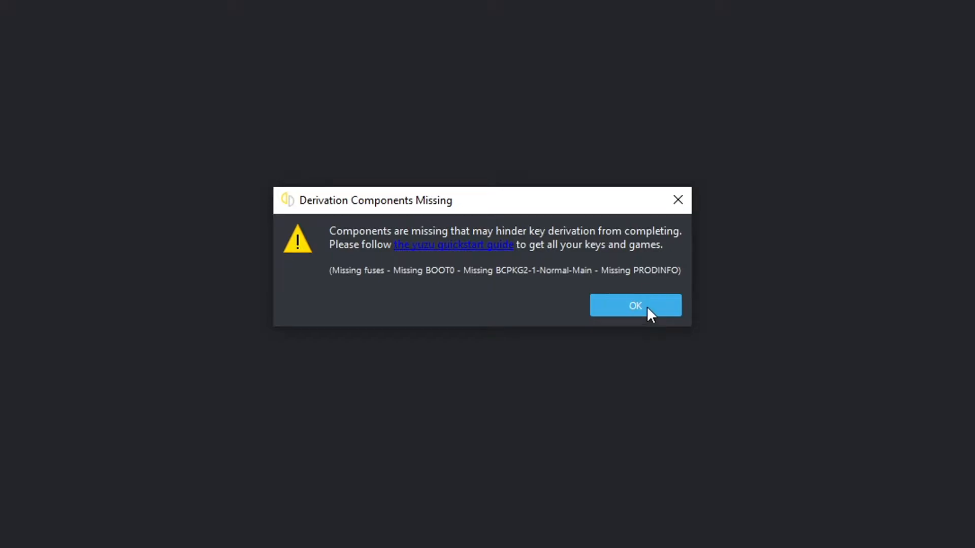
Step: Dismiss the Derivation Components Missing warning and open yuzu's data folder via File > Open yuzu Folder
{"action": "left_click", "coordinate": [635, 306]}
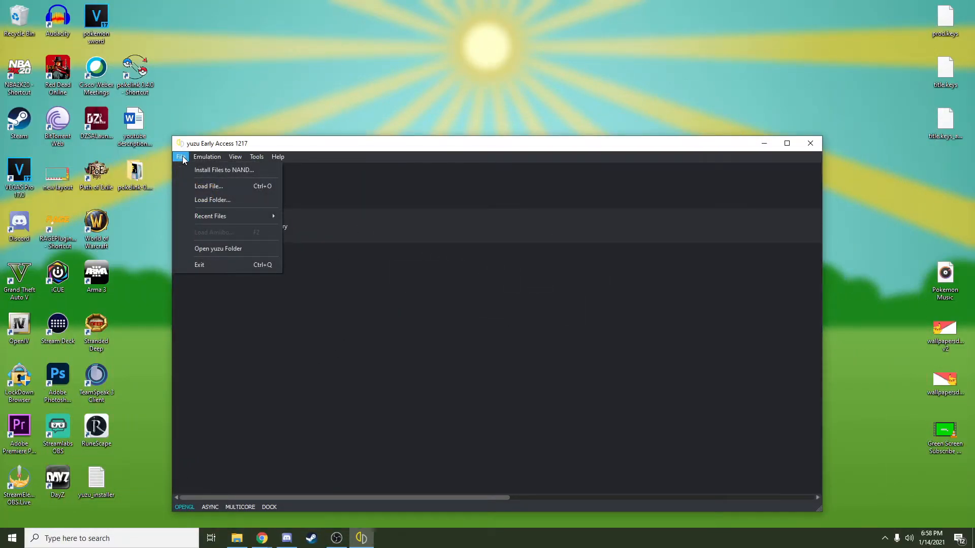
{"action": "mouse_move", "coordinate": [218, 249]}
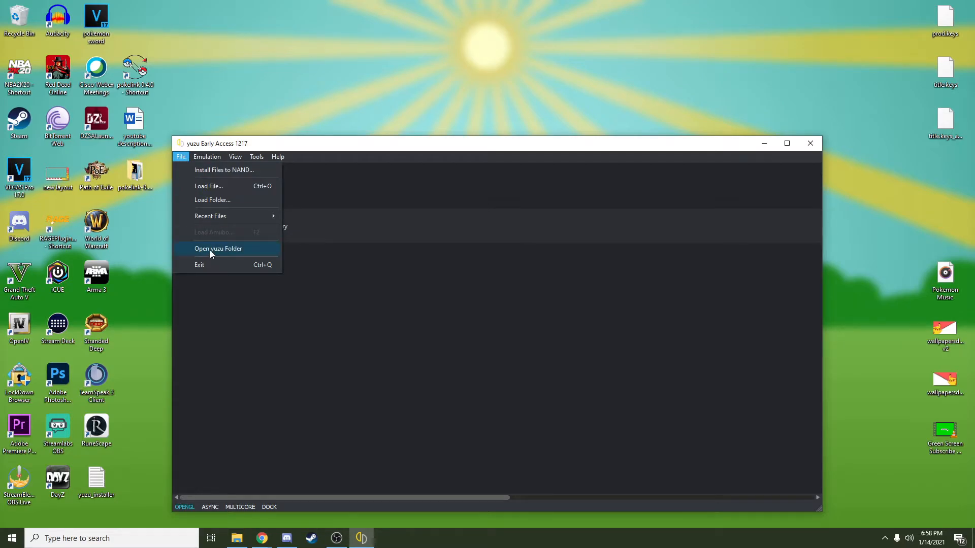
{"action": "left_click", "coordinate": [218, 248]}
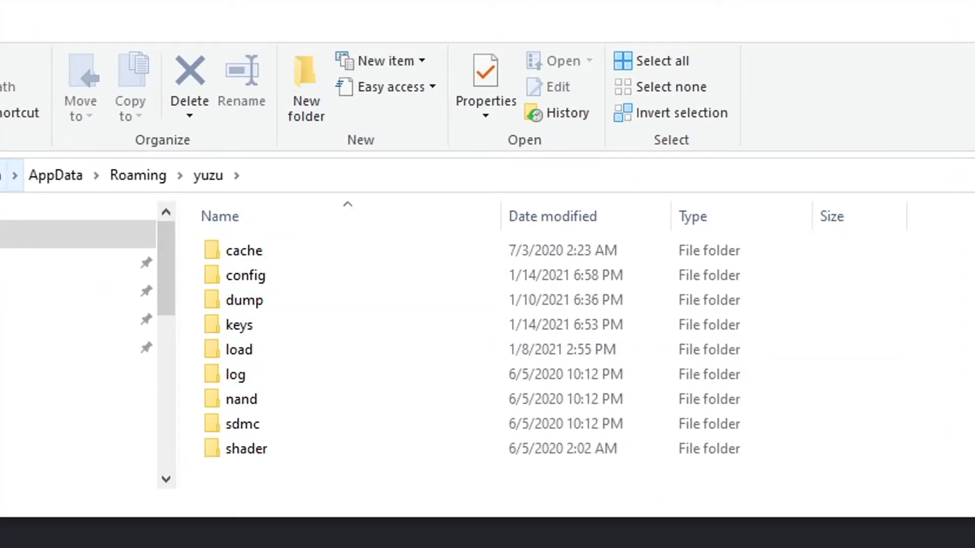
{"action": "mouse_move", "coordinate": [7, 204]}
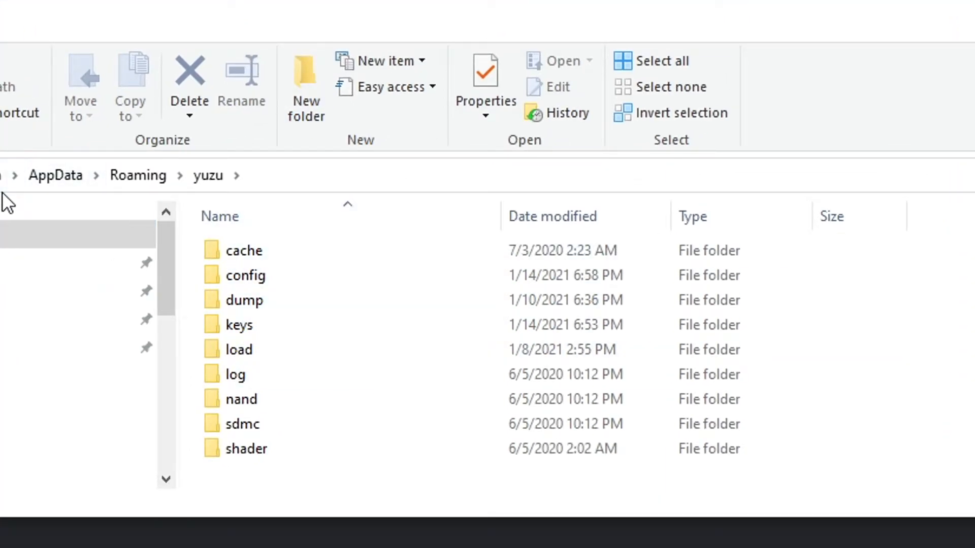
{"action": "mouse_move", "coordinate": [167, 205]}
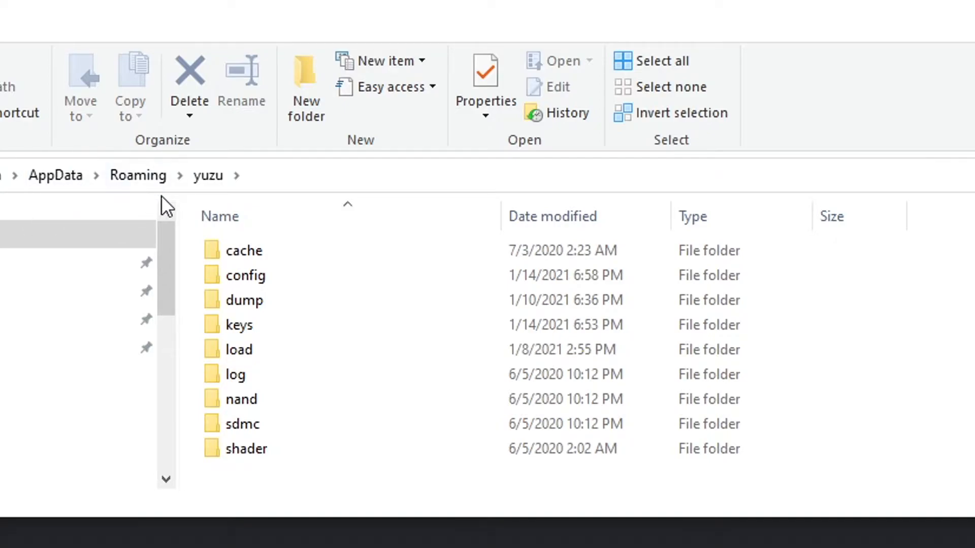
{"action": "mouse_move", "coordinate": [334, 522]}
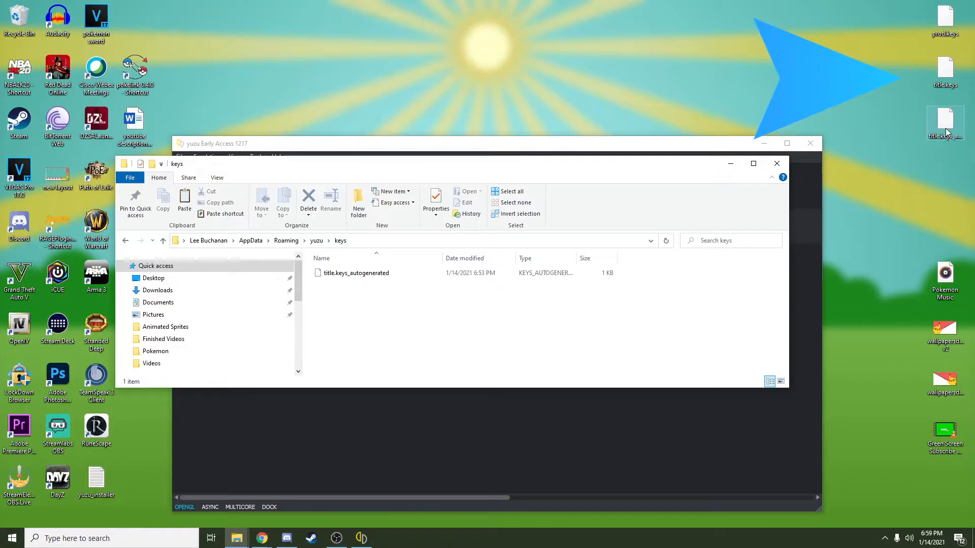
{"action": "mouse_move", "coordinate": [919, 8]}
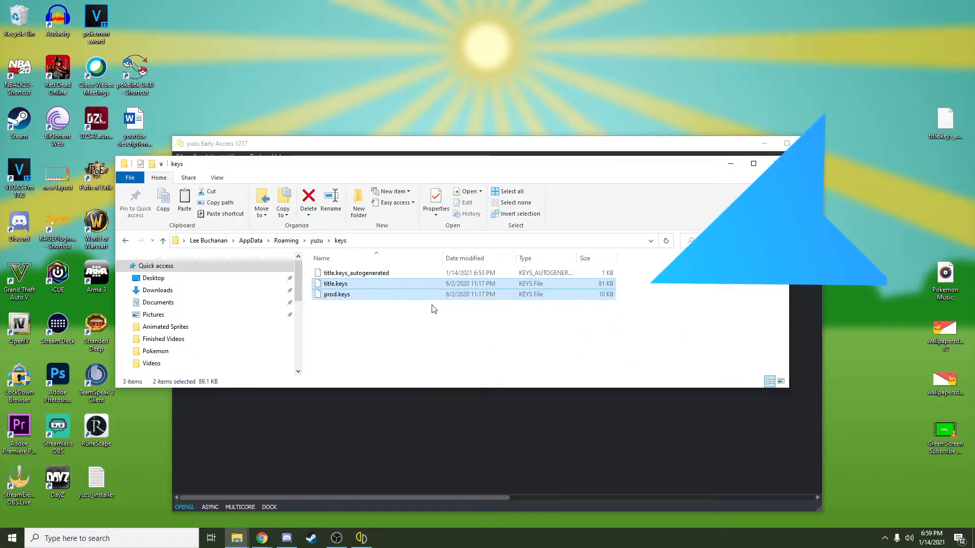
Step: Select the autogenerated title keys file in the keys folder alongside the added prod.keys and title.keys
{"action": "left_click", "coordinate": [356, 272]}
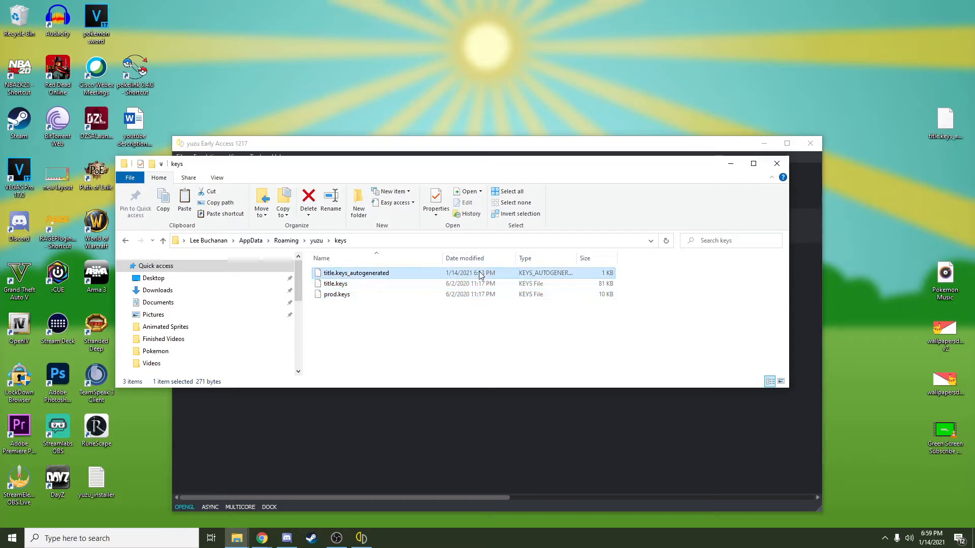
{"action": "left_click", "coordinate": [308, 199]}
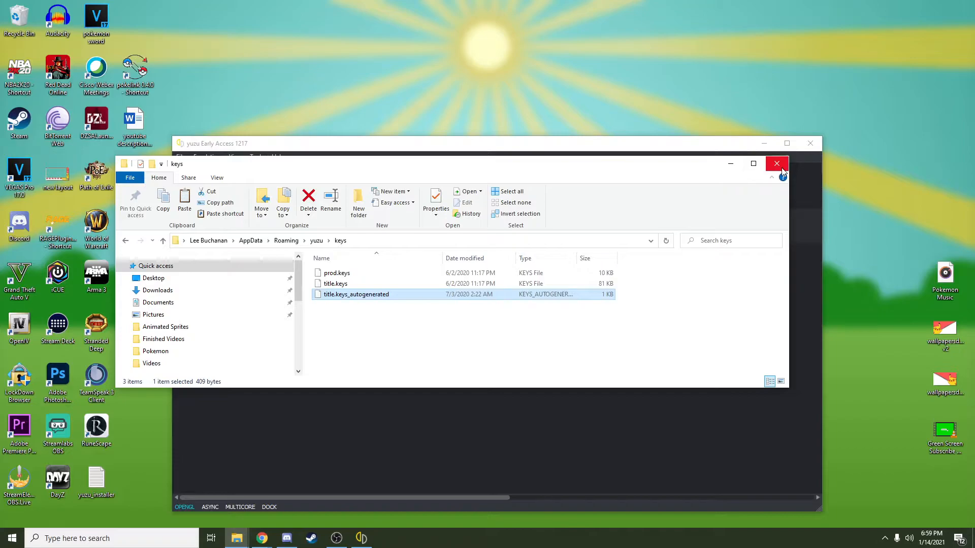
Step: Close the keys Explorer window and expand the G:/Switch & 3DS directory to list Animal Crossing, Pokémon Shield and Pokémon Sword
{"action": "left_click", "coordinate": [776, 164]}
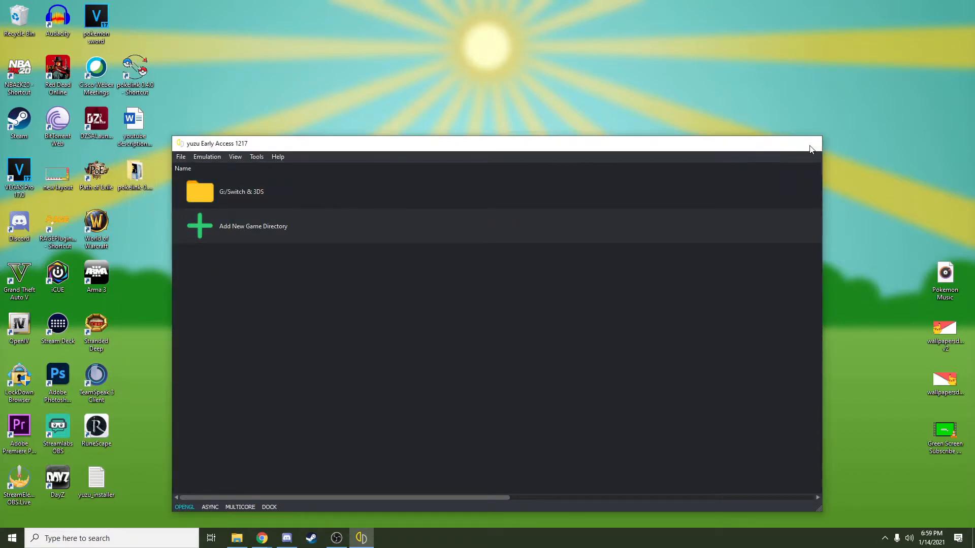
{"action": "left_click", "coordinate": [812, 144]}
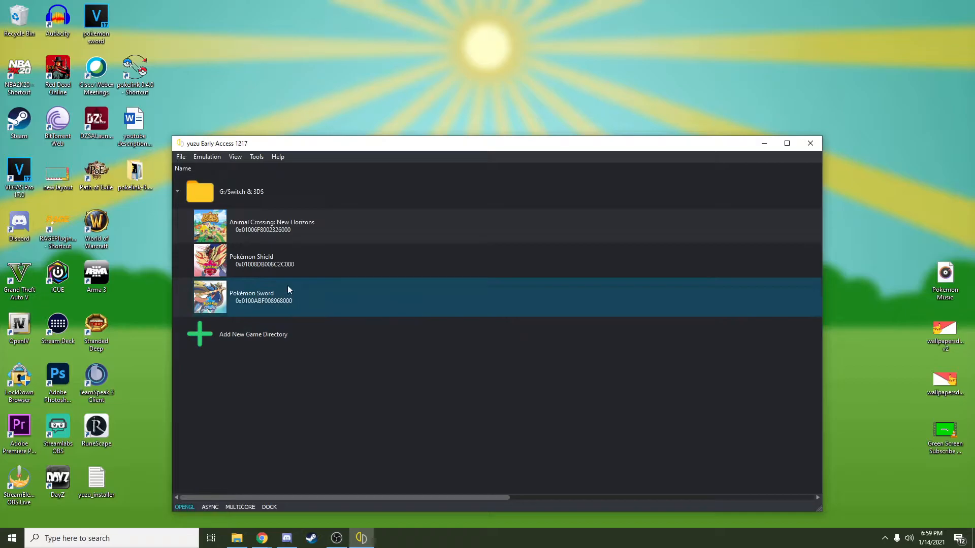
{"action": "left_click", "coordinate": [272, 226]}
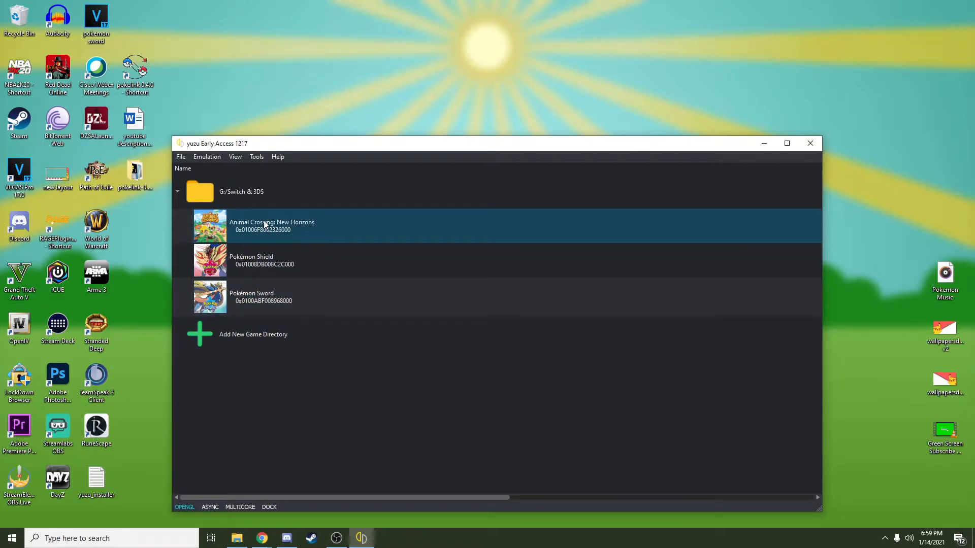
{"action": "mouse_move", "coordinate": [279, 235]}
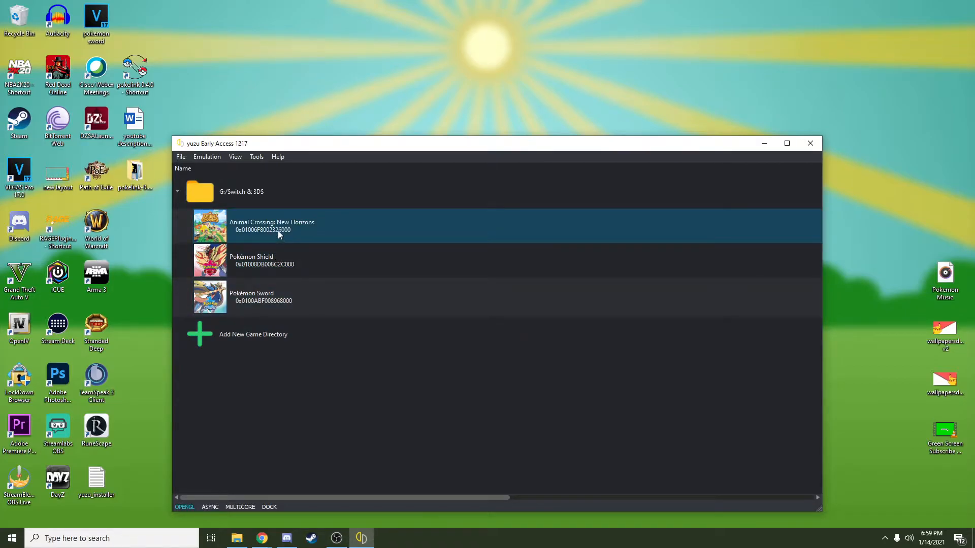
{"action": "left_click", "coordinate": [288, 298]}
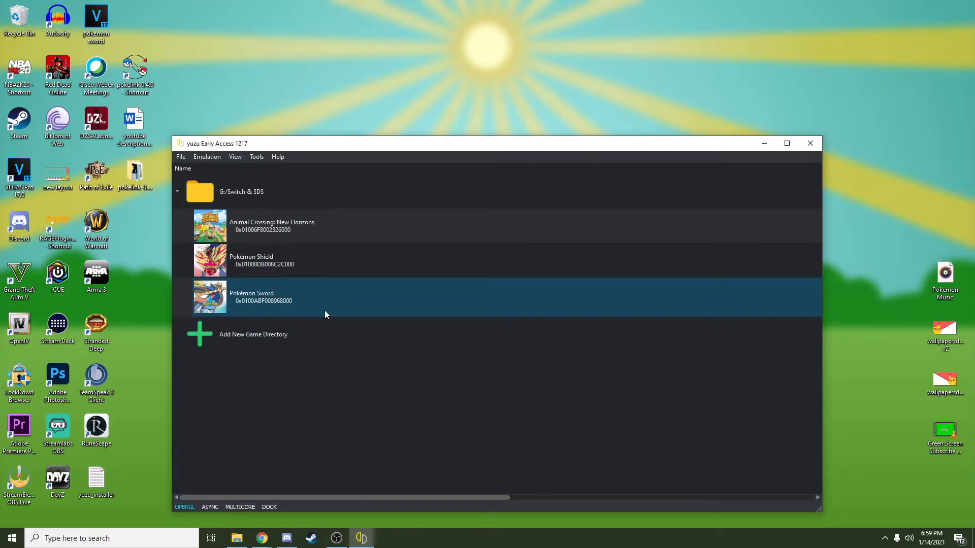
{"action": "left_click", "coordinate": [242, 192]}
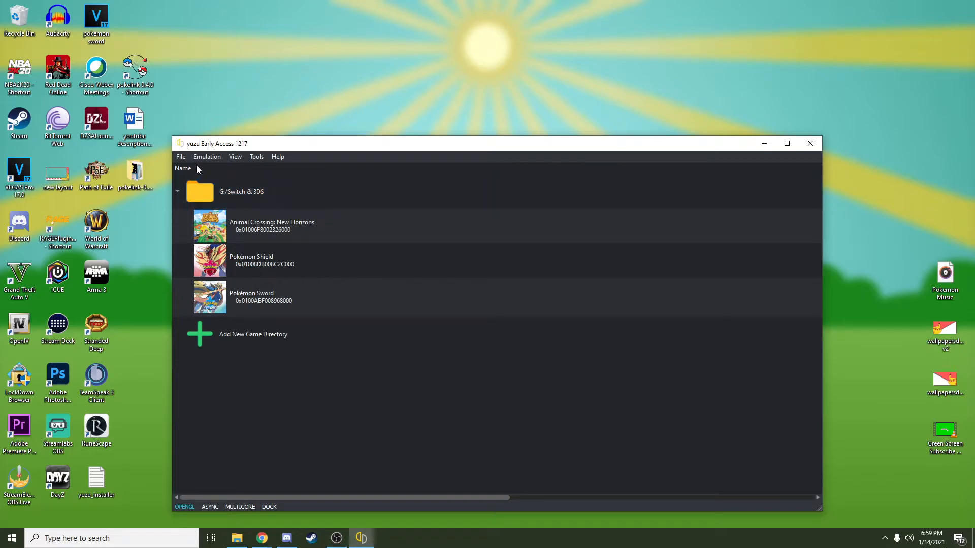
{"action": "mouse_move", "coordinate": [206, 157]}
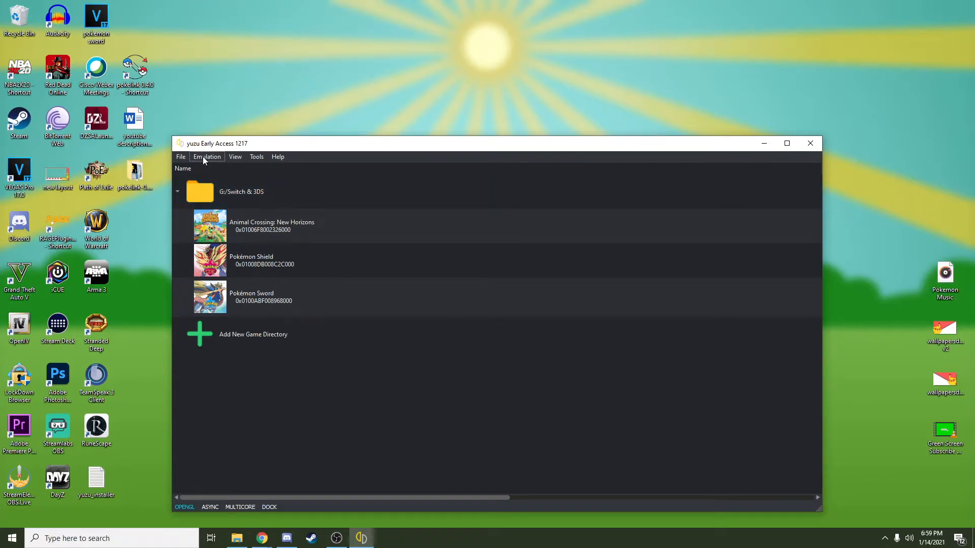
Step: Open Emulation > Configure and view the General, Hotkeys, UI, Web and Debug settings pages
{"action": "left_click", "coordinate": [208, 156]}
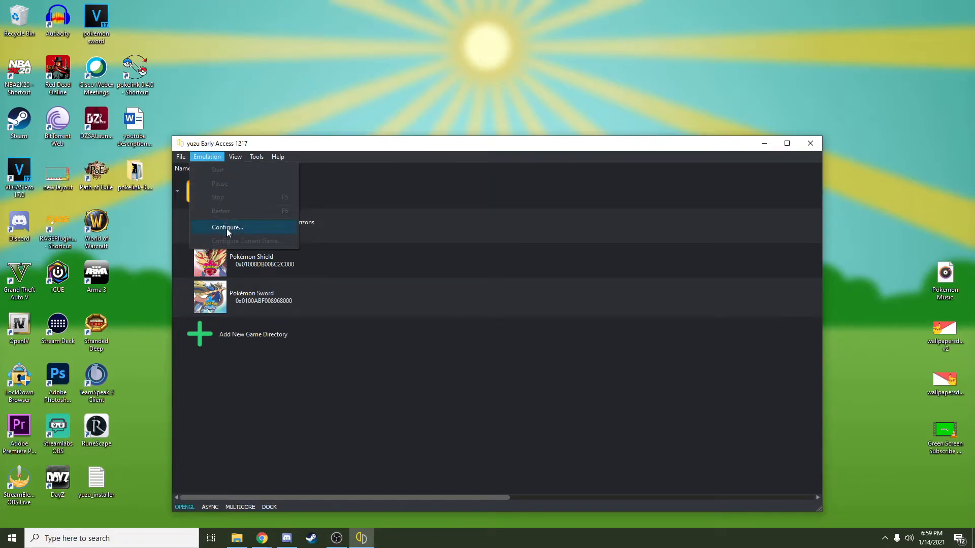
{"action": "left_click", "coordinate": [226, 227]}
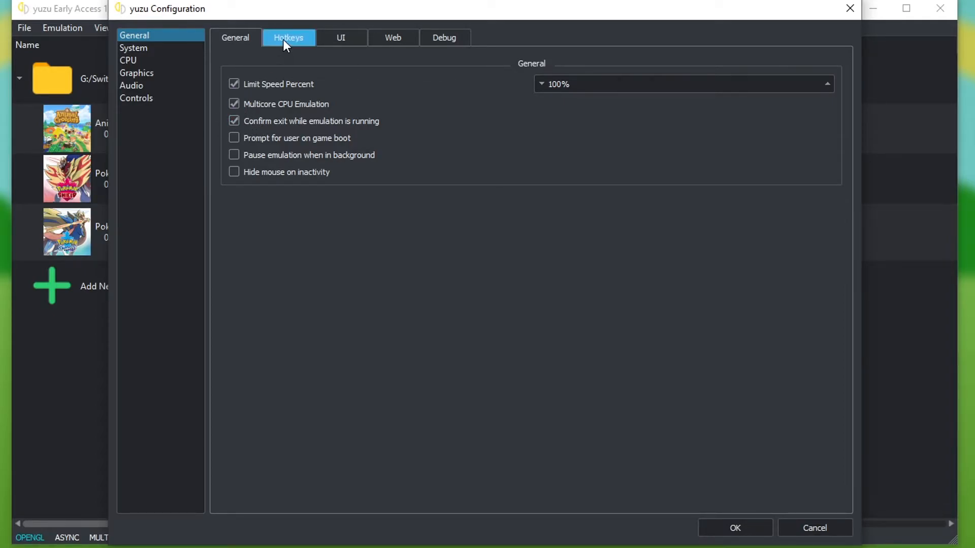
{"action": "left_click", "coordinate": [288, 38]}
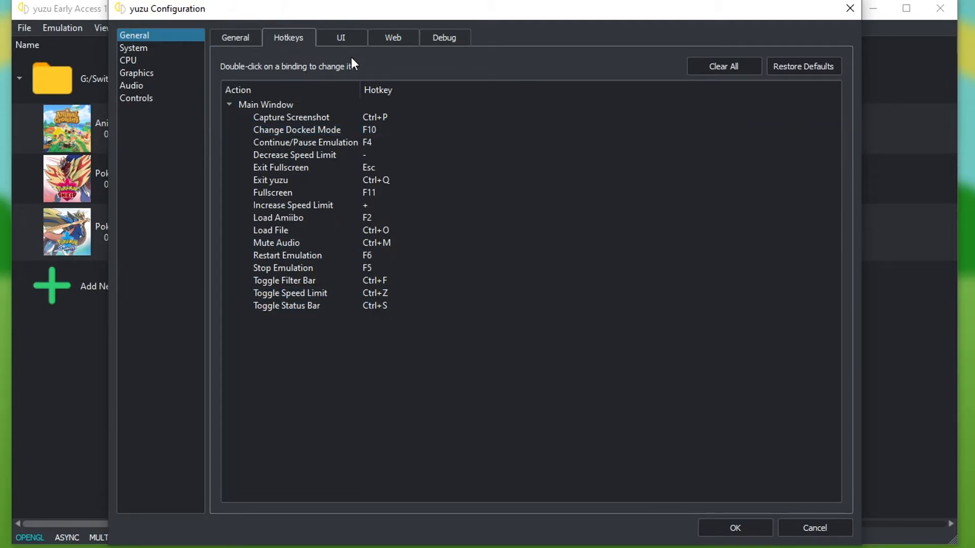
{"action": "left_click", "coordinate": [340, 37]}
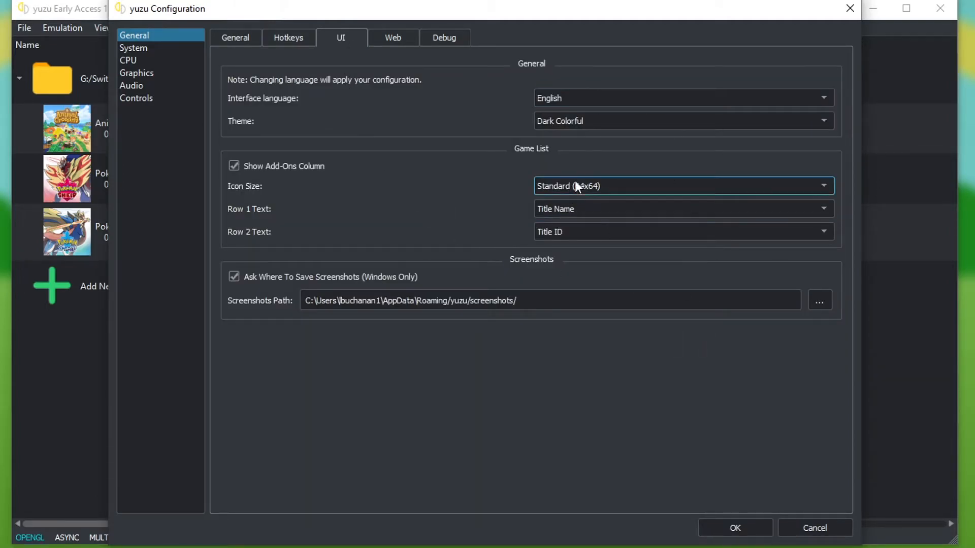
{"action": "mouse_move", "coordinate": [317, 213]}
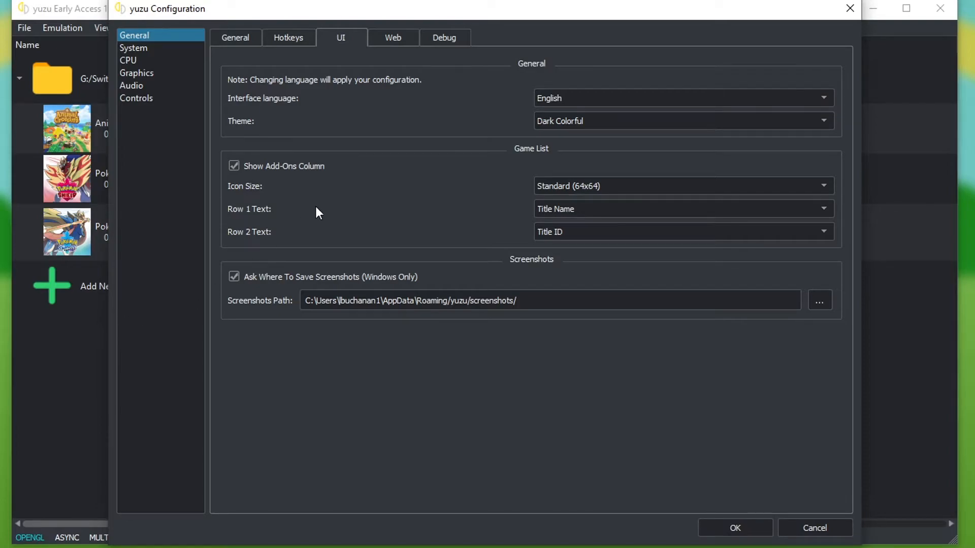
{"action": "left_click", "coordinate": [393, 38]}
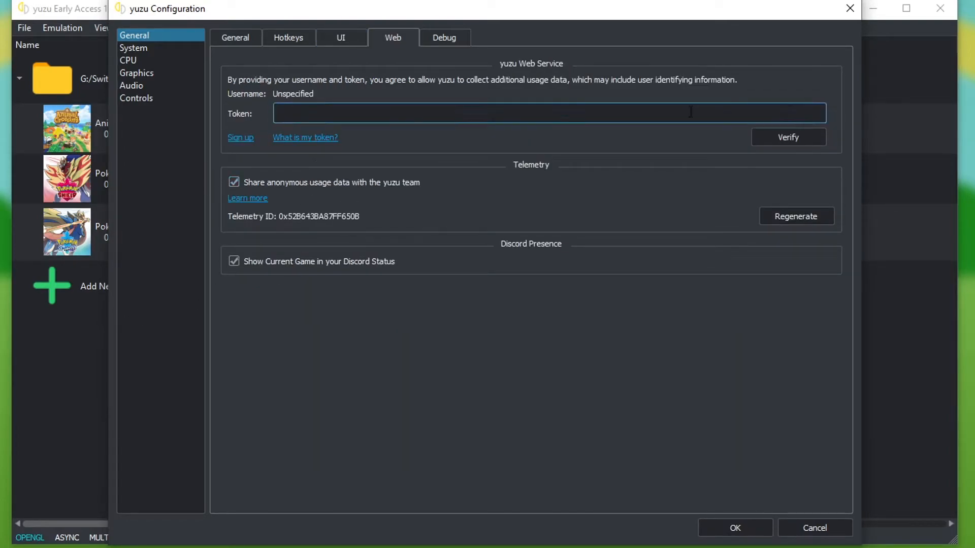
{"action": "left_click", "coordinate": [444, 37]}
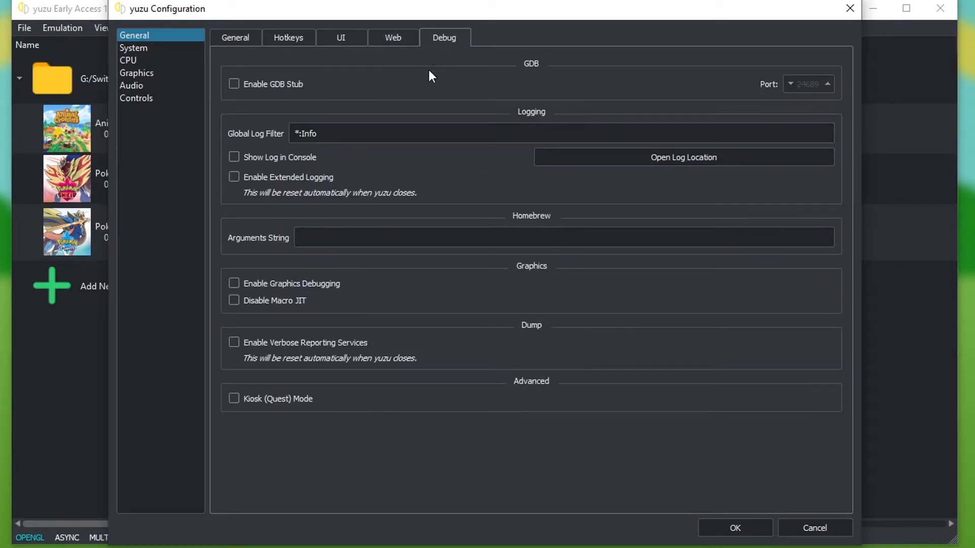
Step: View the System, Profiles and Filesystem pages, then the CPU accuracy and CPU Debug optimization pages
{"action": "left_click", "coordinate": [134, 47]}
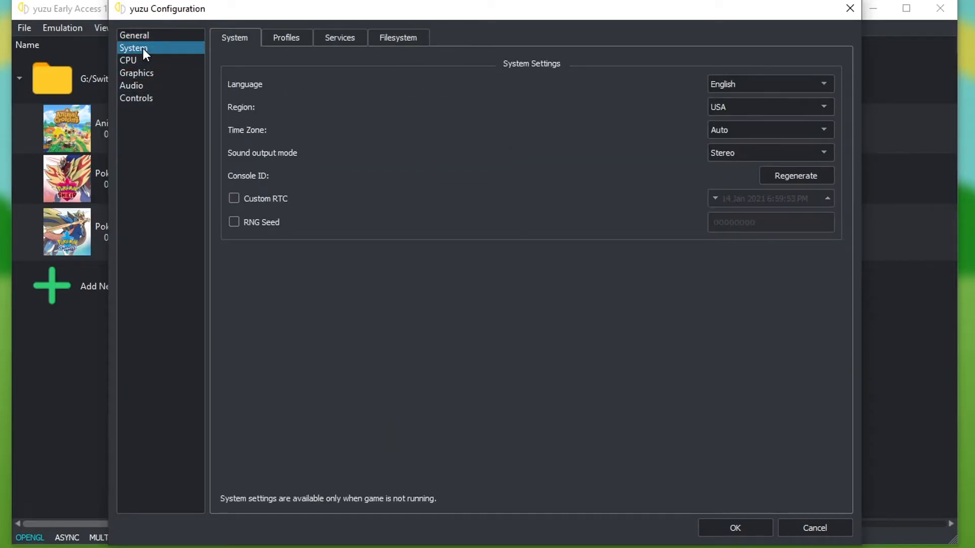
{"action": "mouse_move", "coordinate": [250, 81]}
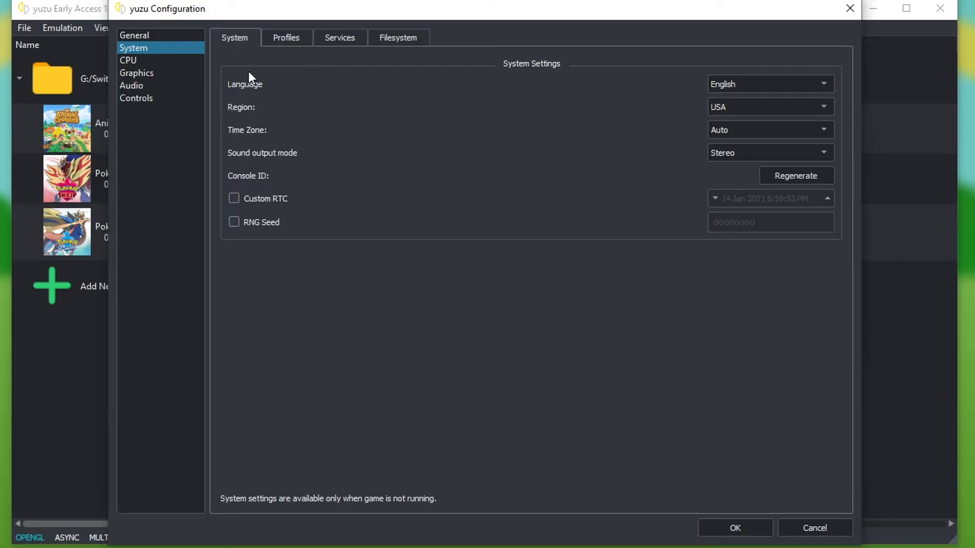
{"action": "left_click", "coordinate": [286, 37]}
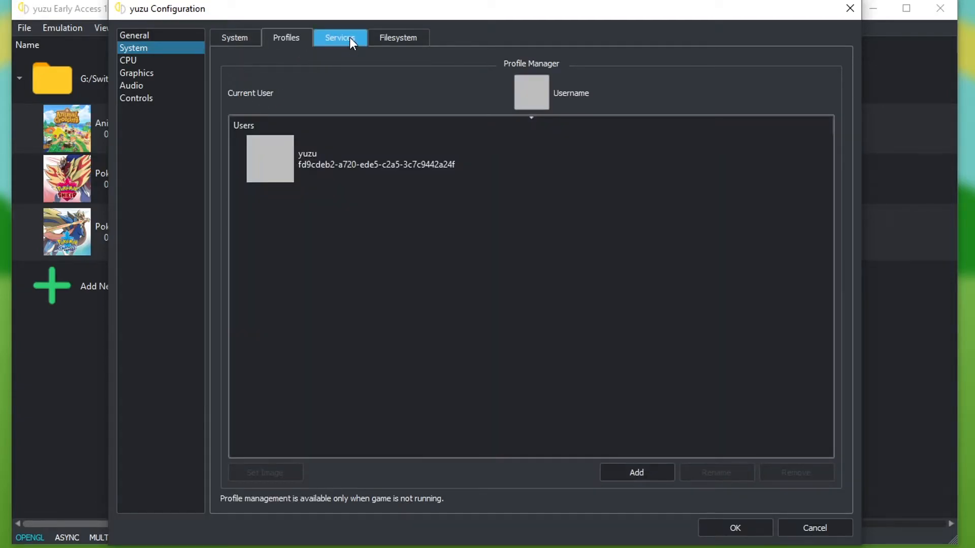
{"action": "left_click", "coordinate": [397, 37]}
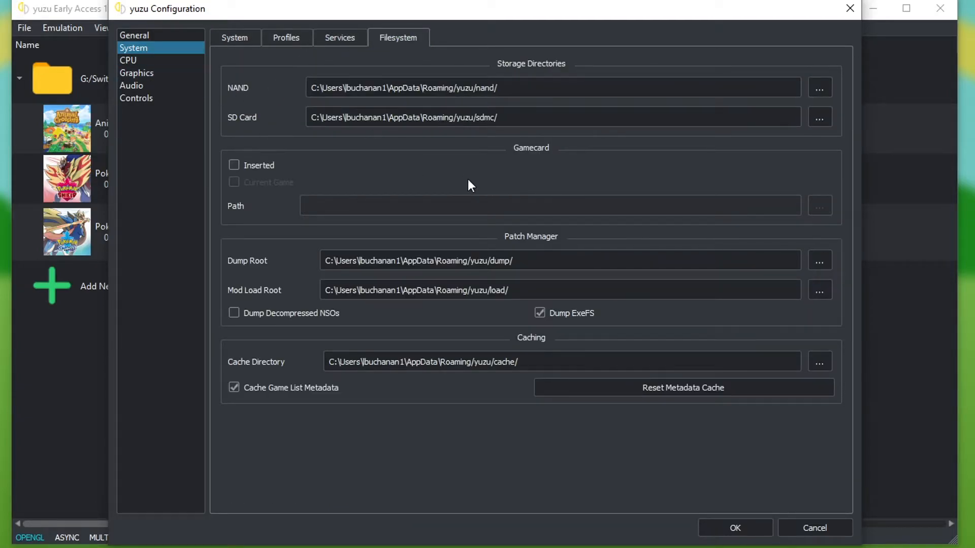
{"action": "left_click", "coordinate": [127, 60]}
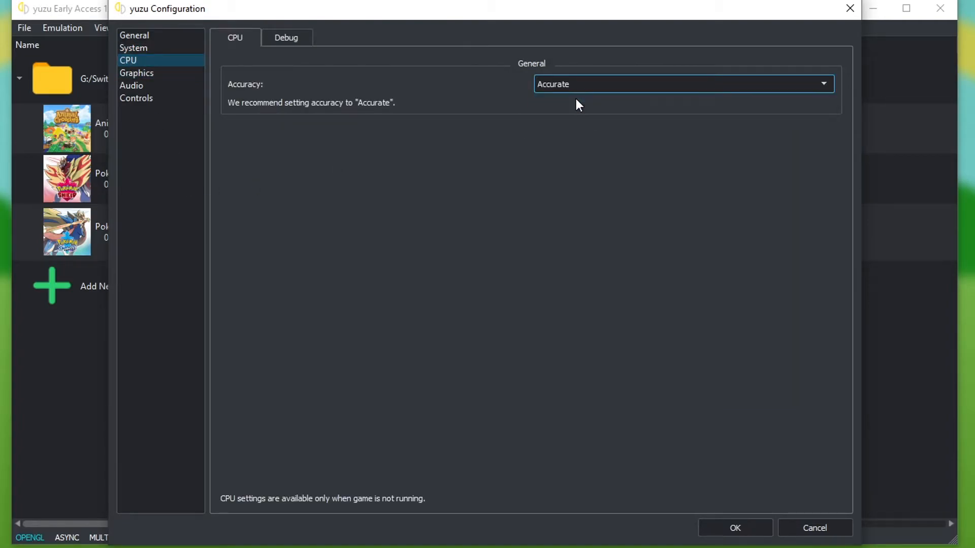
{"action": "left_click", "coordinate": [286, 37]}
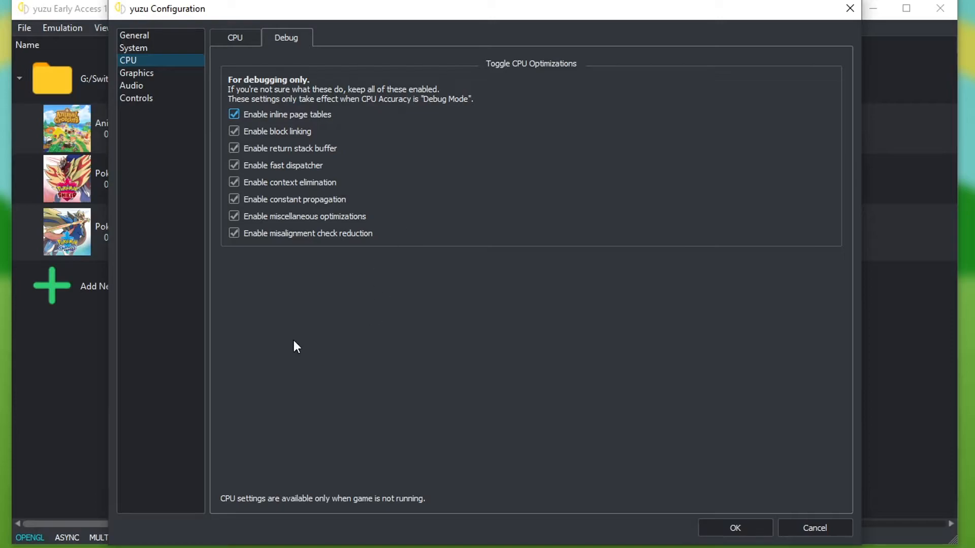
{"action": "mouse_move", "coordinate": [304, 164]}
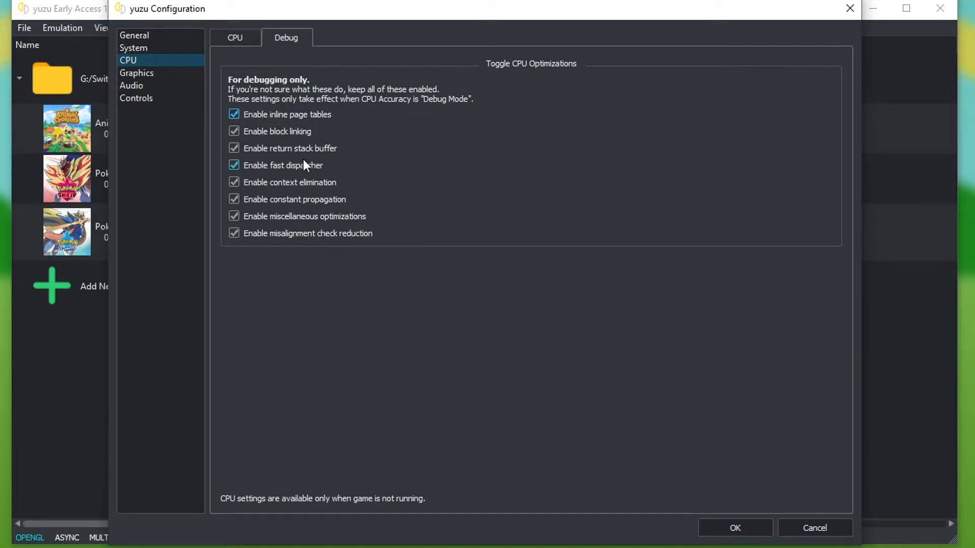
{"action": "left_click", "coordinate": [136, 74]}
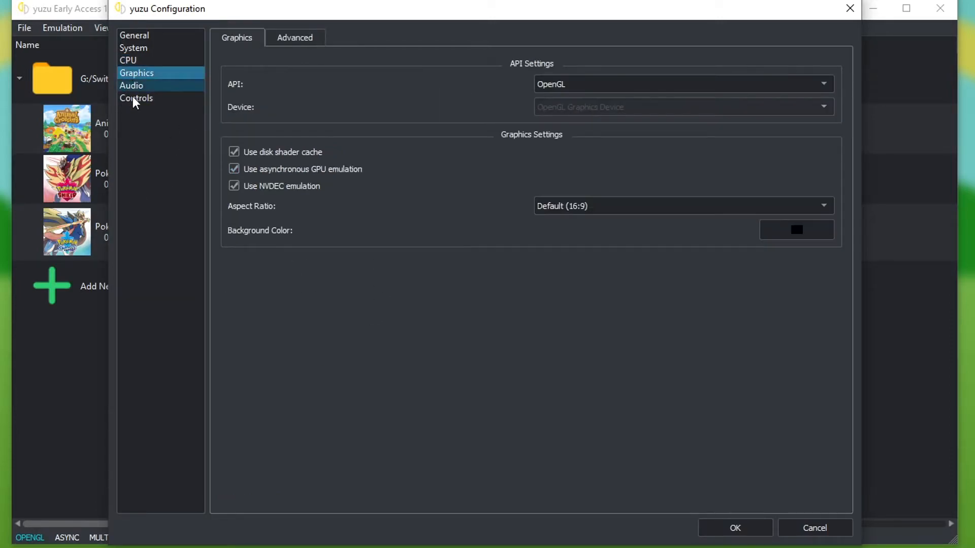
{"action": "left_click", "coordinate": [682, 84]}
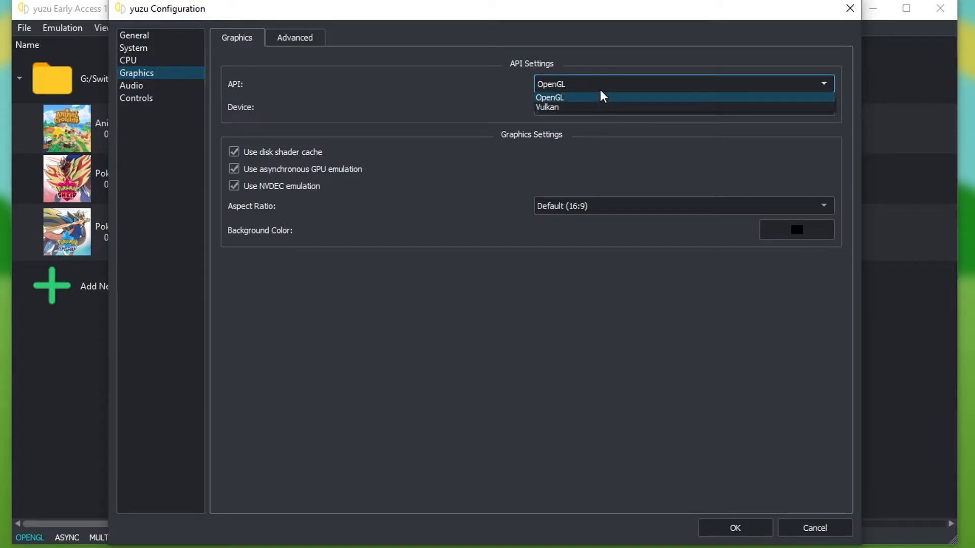
{"action": "mouse_move", "coordinate": [591, 97]}
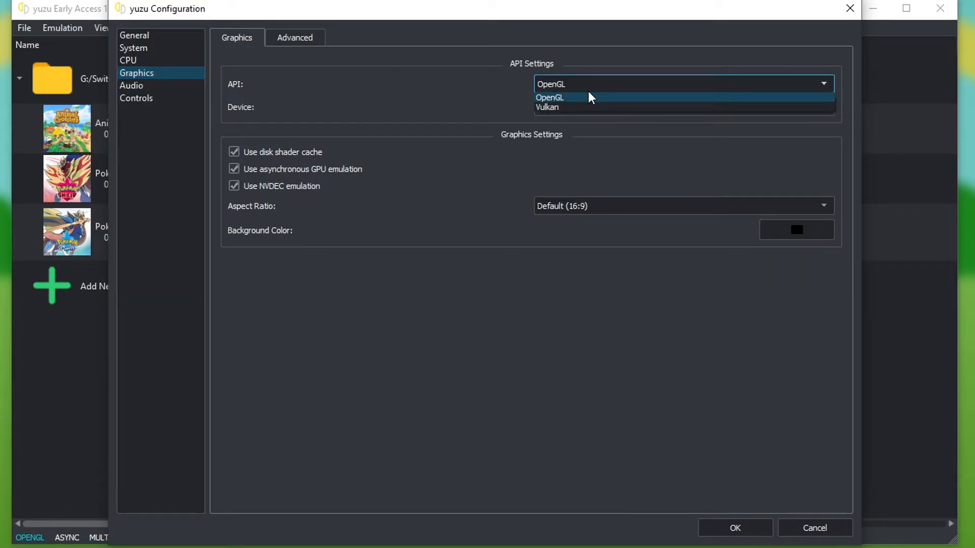
{"action": "mouse_move", "coordinate": [556, 108]}
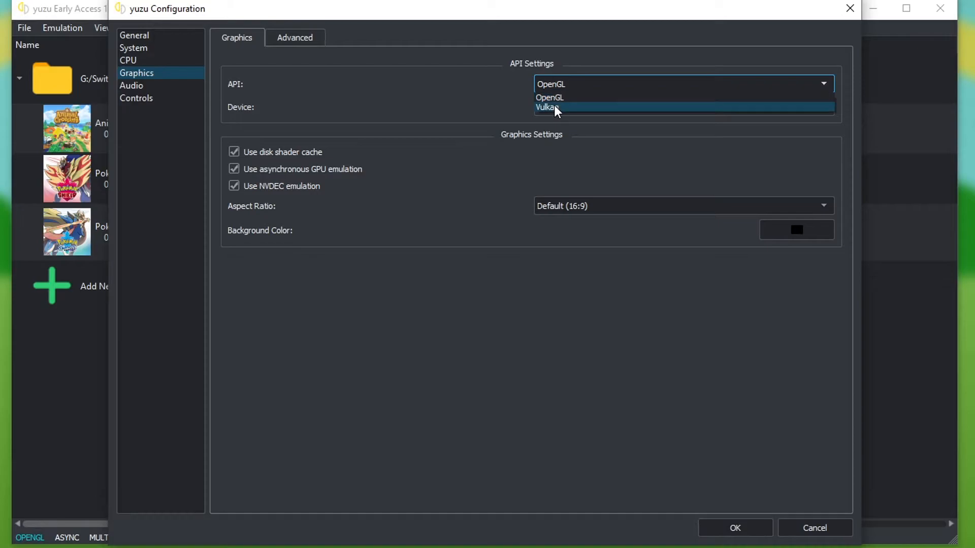
{"action": "mouse_move", "coordinate": [563, 115]}
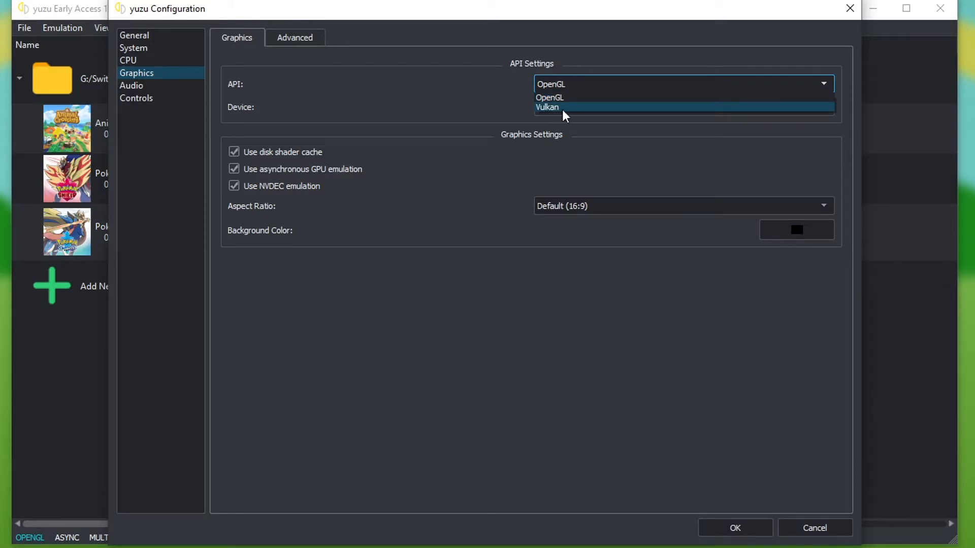
{"action": "mouse_move", "coordinate": [605, 112]}
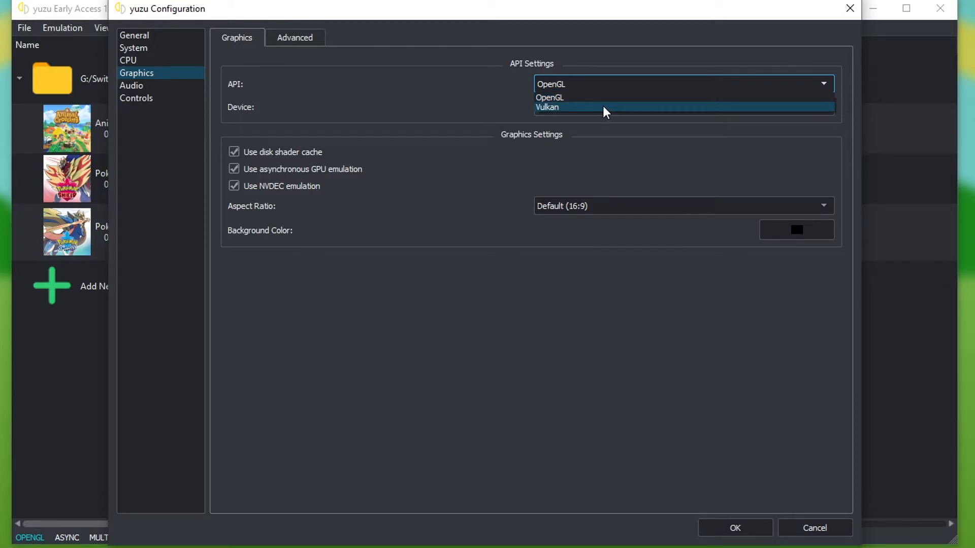
{"action": "left_click", "coordinate": [546, 107]}
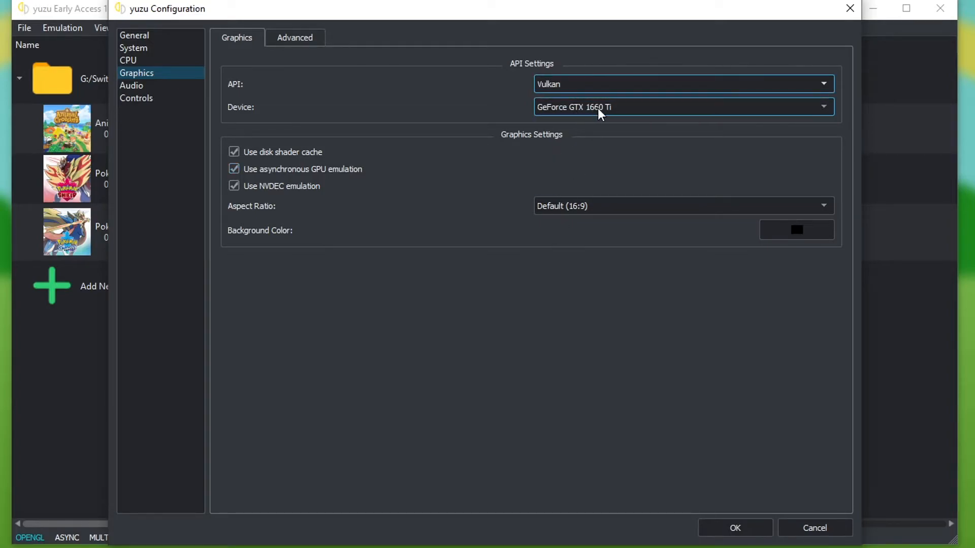
{"action": "left_click", "coordinate": [683, 84]}
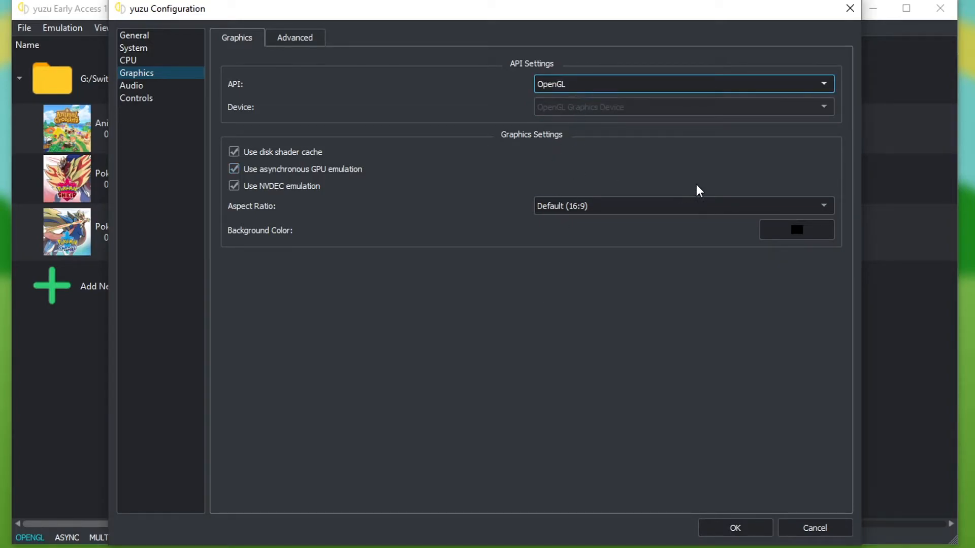
{"action": "mouse_move", "coordinate": [340, 242]}
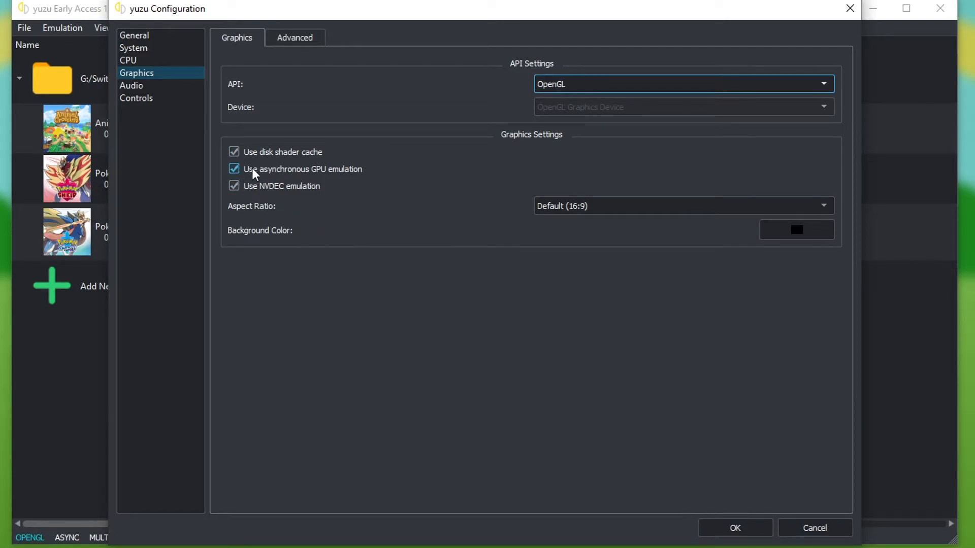
{"action": "mouse_move", "coordinate": [270, 178]}
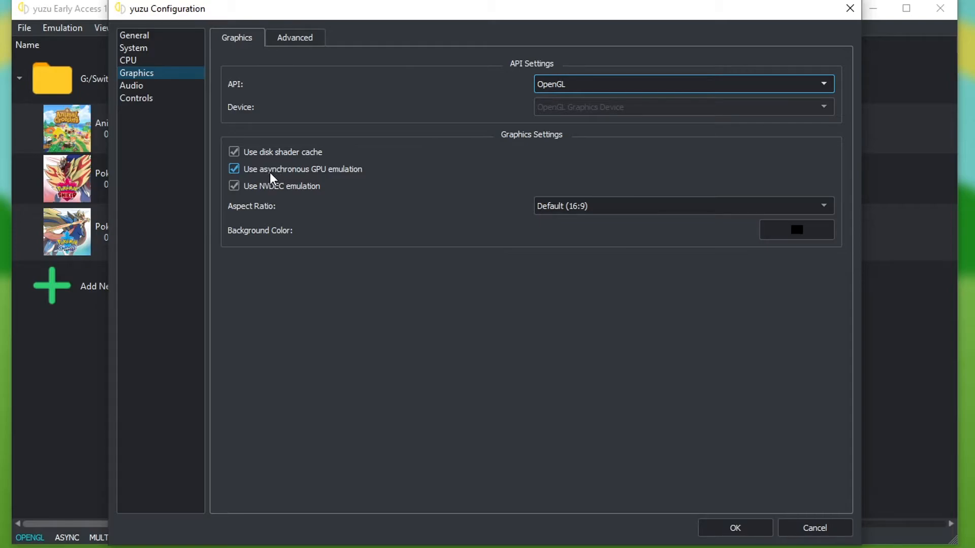
{"action": "mouse_move", "coordinate": [278, 178]}
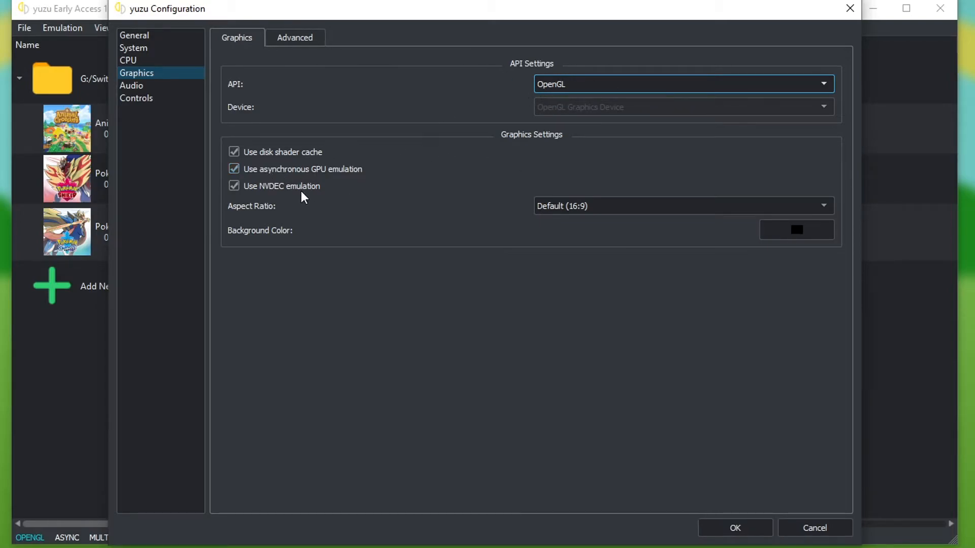
Step: Review the Advanced graphics options keeping Accuracy Level at High, then show the Audio settings
{"action": "left_click", "coordinate": [295, 38]}
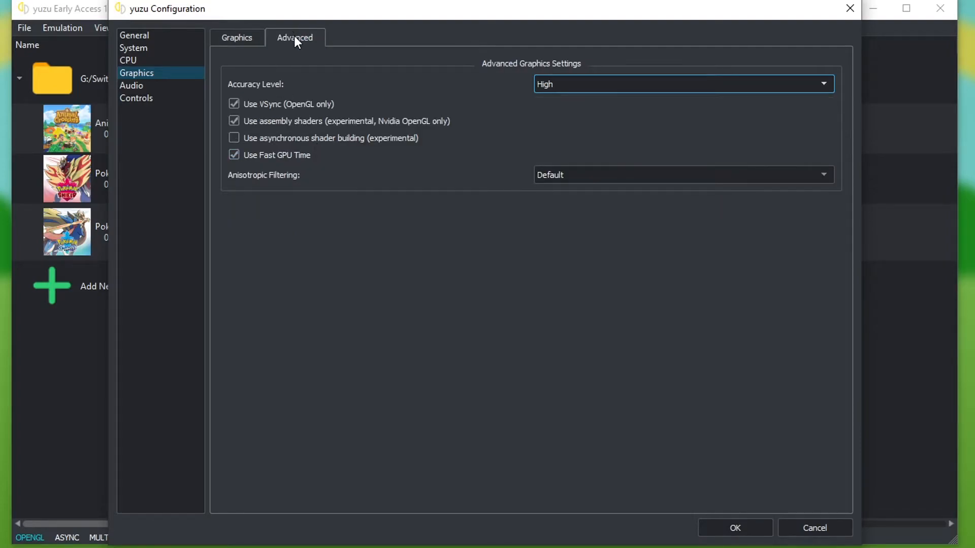
{"action": "mouse_move", "coordinate": [311, 167]}
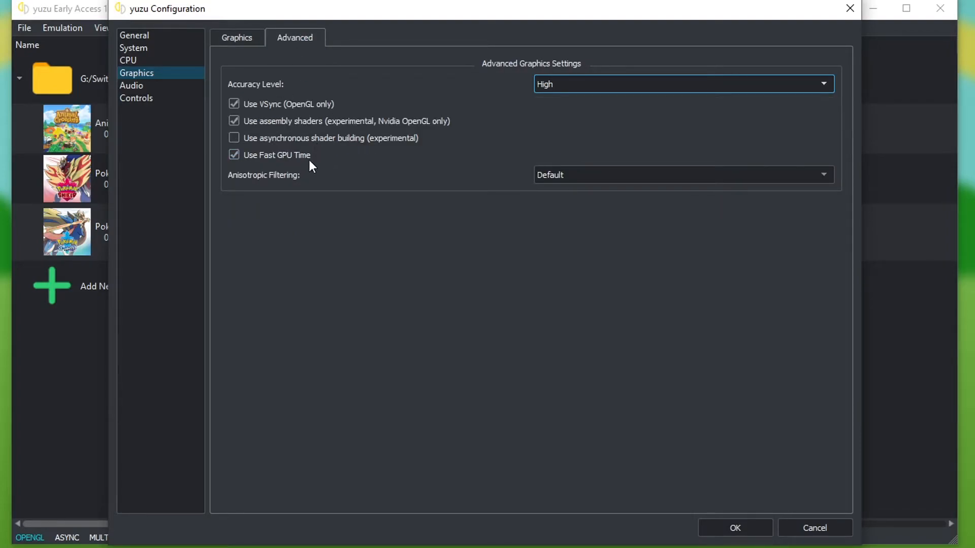
{"action": "mouse_move", "coordinate": [403, 149]}
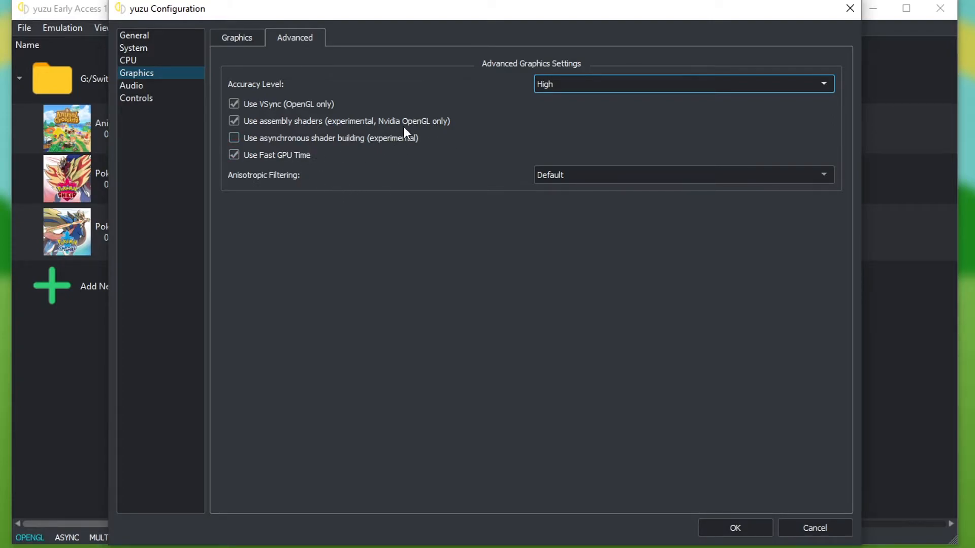
{"action": "mouse_move", "coordinate": [285, 115]}
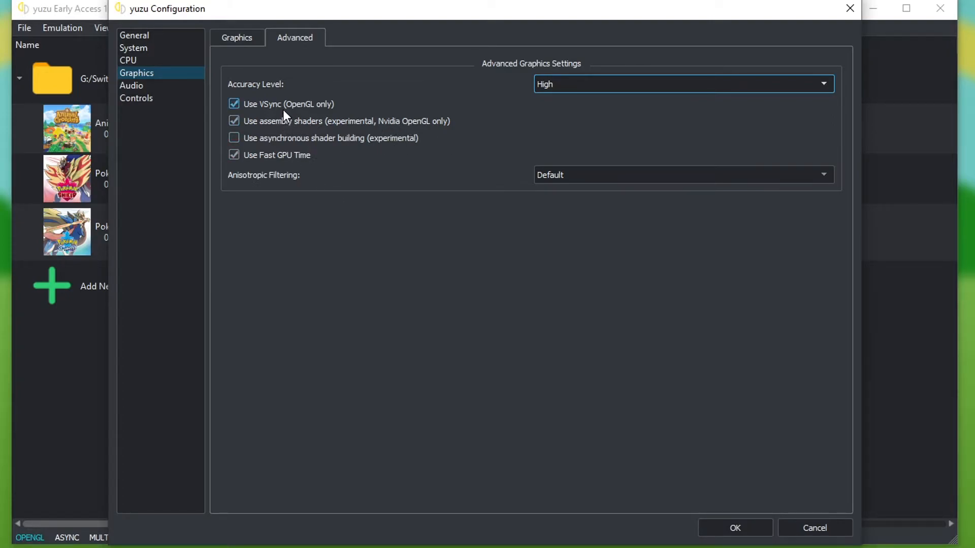
{"action": "mouse_move", "coordinate": [301, 118]}
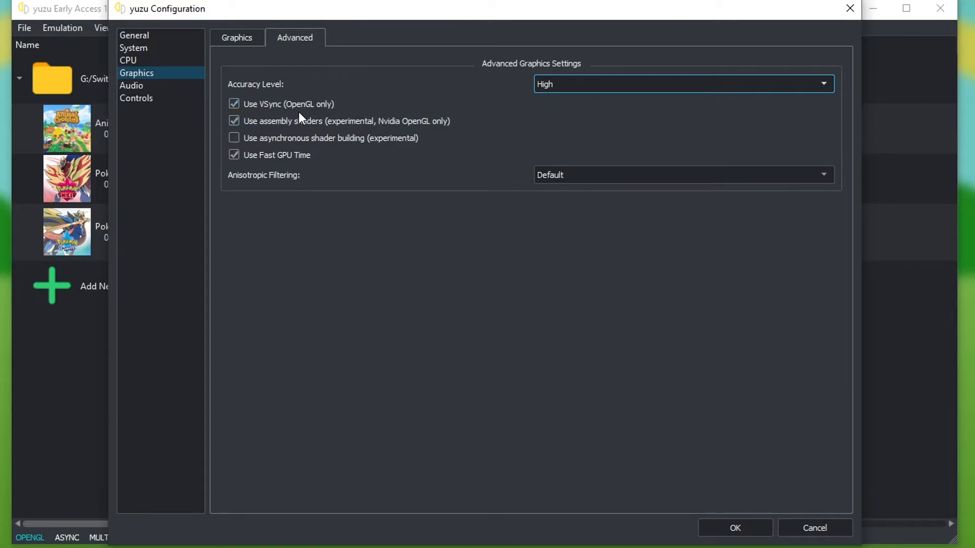
{"action": "mouse_move", "coordinate": [305, 121]}
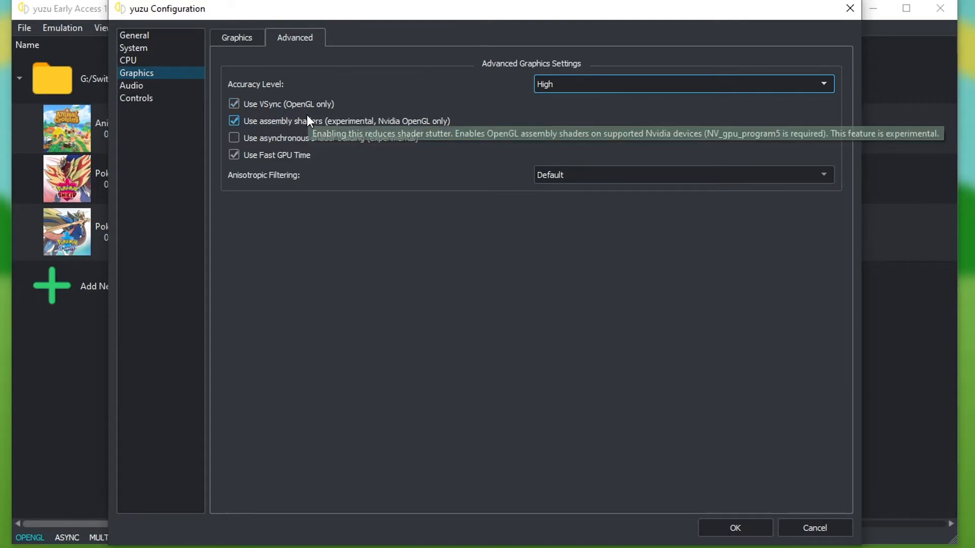
{"action": "mouse_move", "coordinate": [299, 123]}
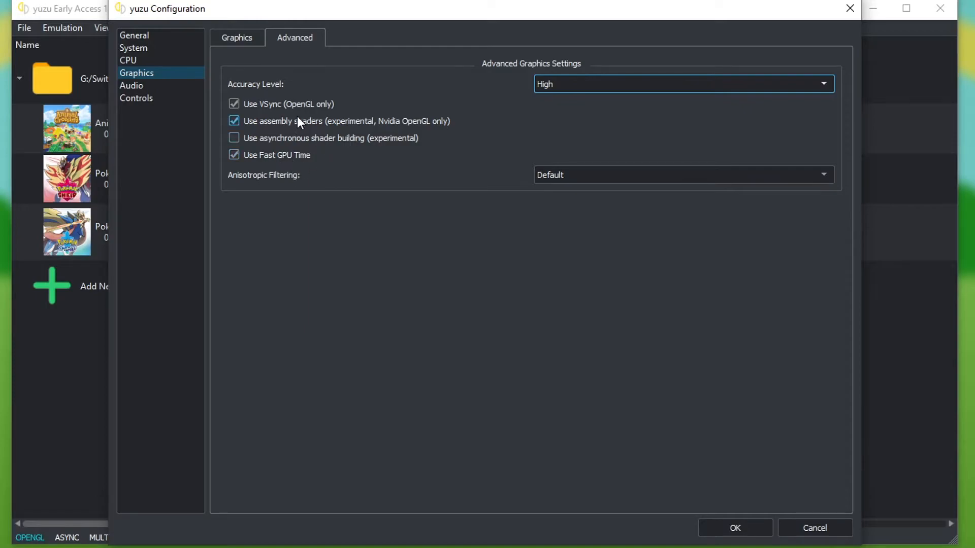
{"action": "mouse_move", "coordinate": [348, 138]}
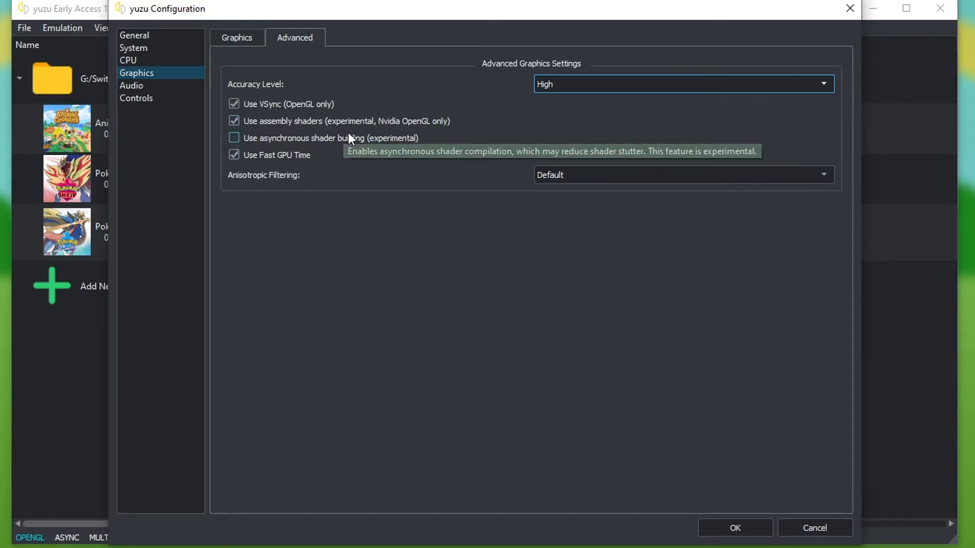
{"action": "mouse_move", "coordinate": [398, 128]}
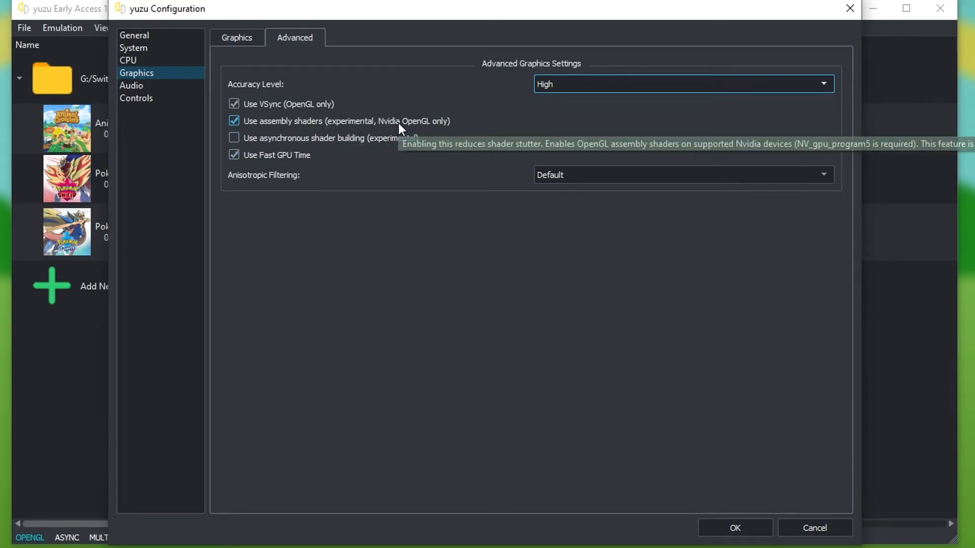
{"action": "mouse_move", "coordinate": [264, 102]}
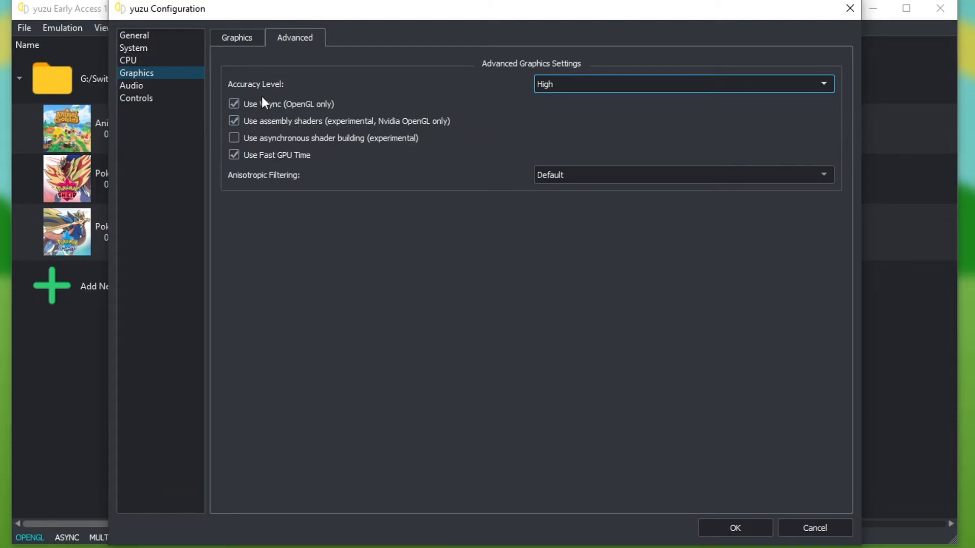
{"action": "mouse_move", "coordinate": [558, 101]}
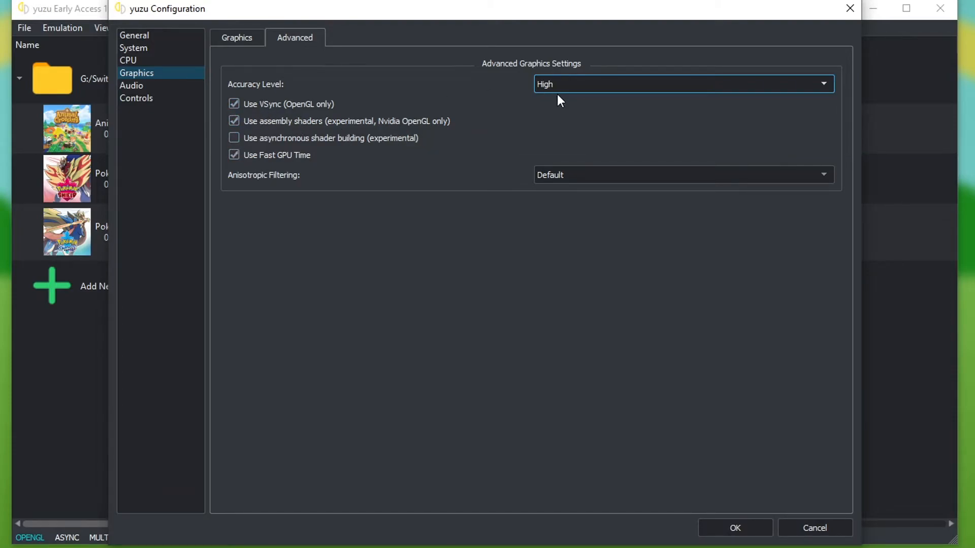
{"action": "left_click", "coordinate": [683, 85]}
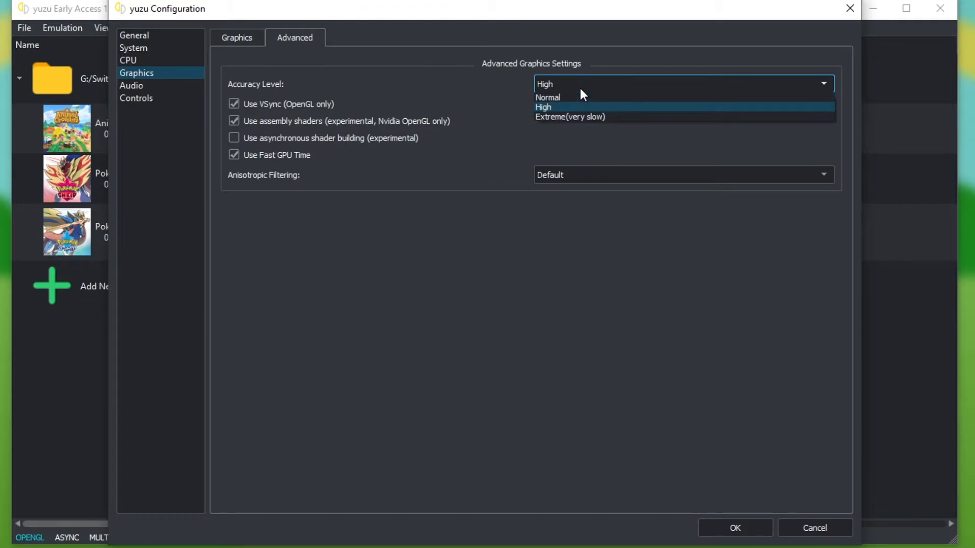
{"action": "left_click", "coordinate": [542, 106]}
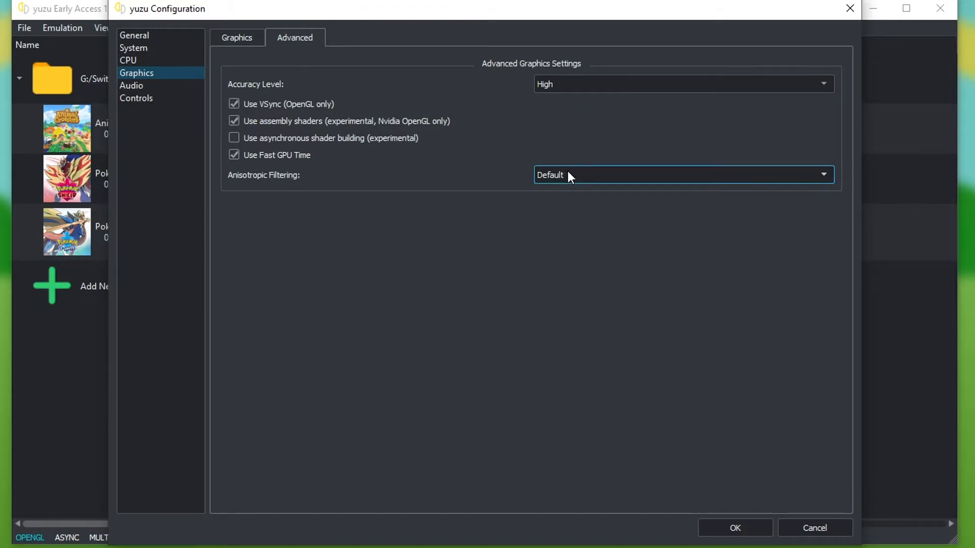
{"action": "left_click", "coordinate": [131, 85]}
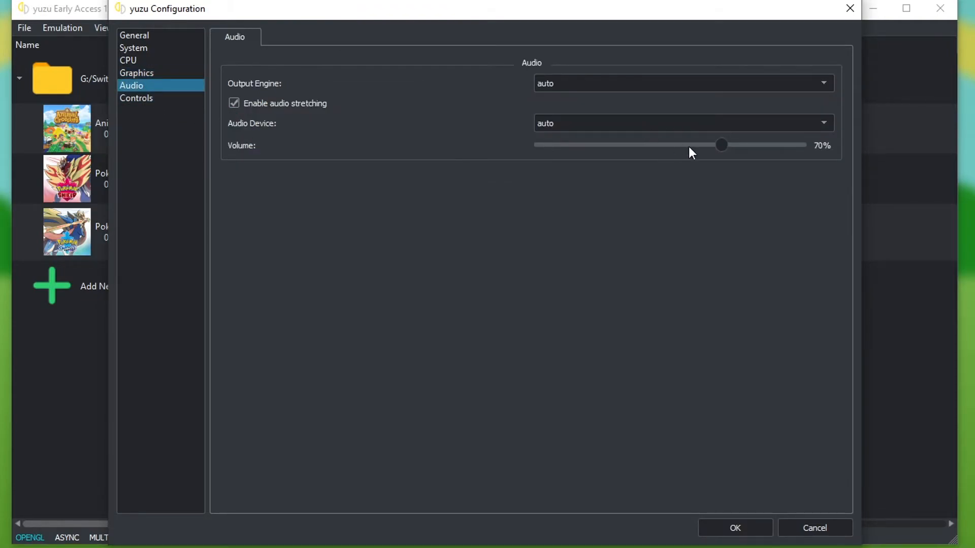
{"action": "mouse_move", "coordinate": [514, 300]}
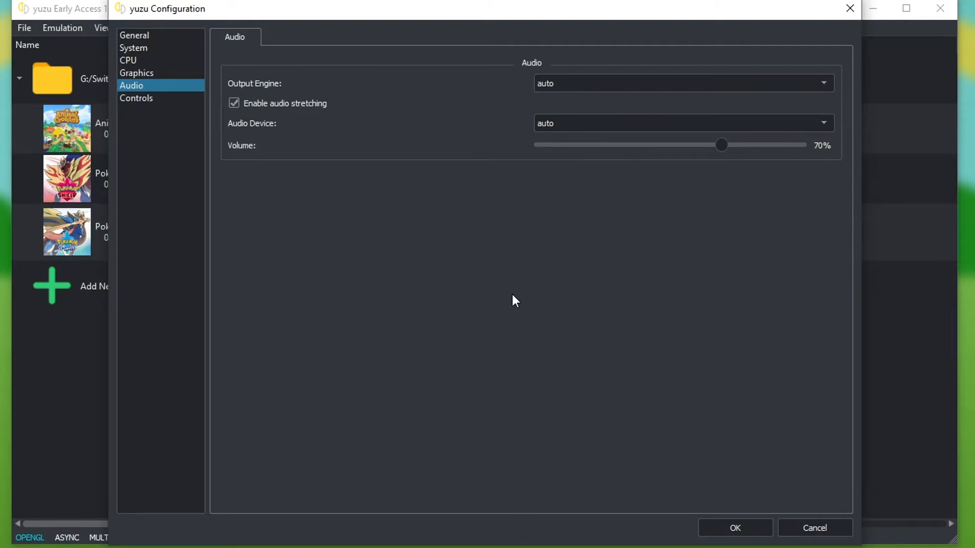
{"action": "mouse_move", "coordinate": [135, 117]}
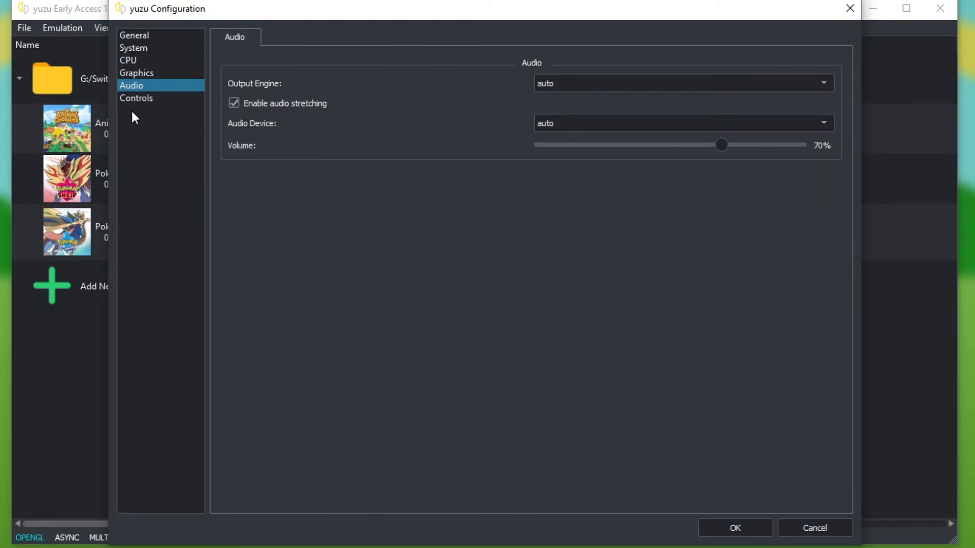
{"action": "mouse_move", "coordinate": [136, 97]}
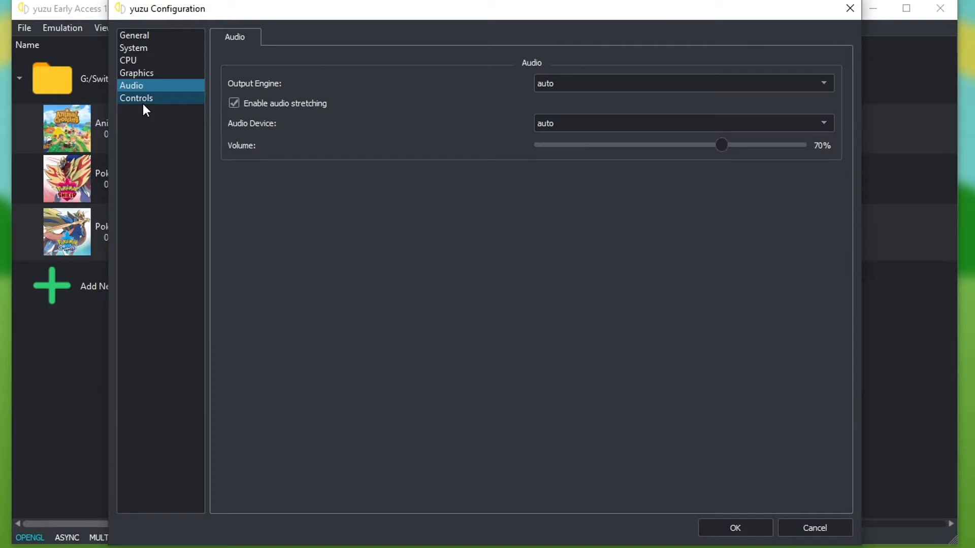
Step: On the Controls page, keep Player 1 as a Pro Controller on XInput Controller 0 with its mappings
{"action": "left_click", "coordinate": [136, 97]}
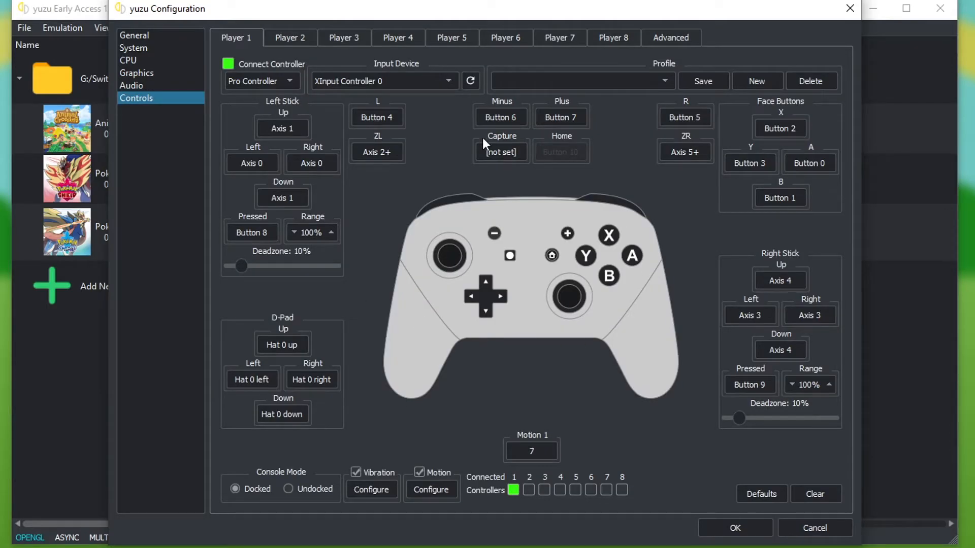
{"action": "mouse_move", "coordinate": [352, 199]}
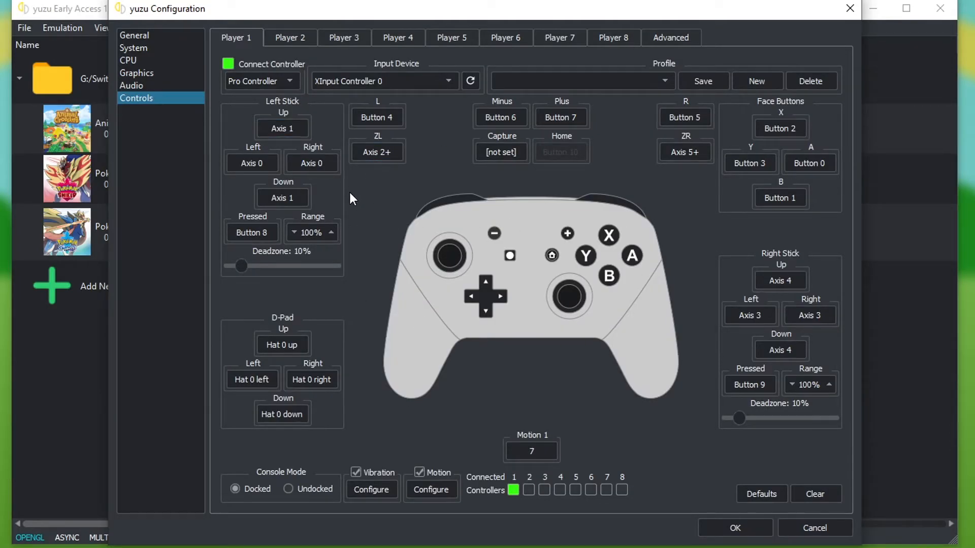
{"action": "mouse_move", "coordinate": [242, 512]}
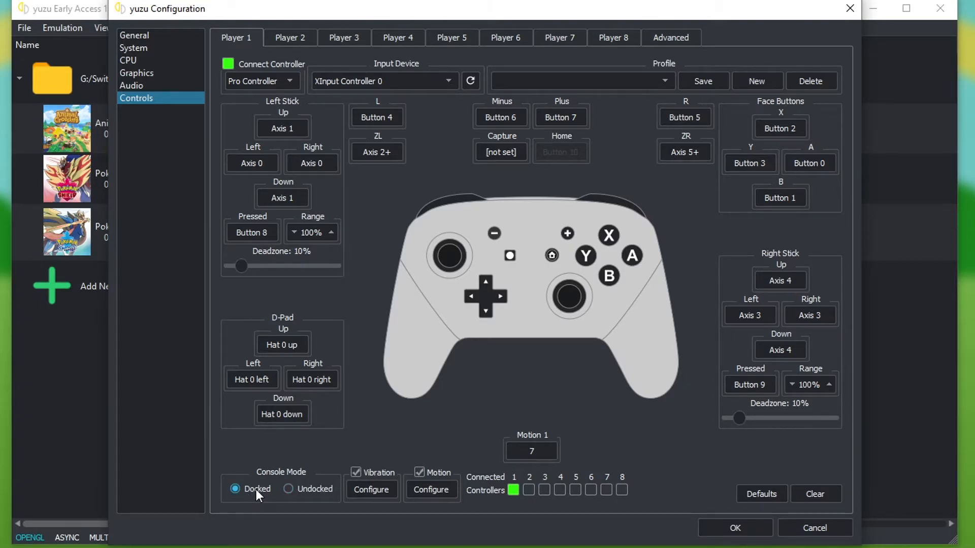
{"action": "mouse_move", "coordinate": [258, 501]}
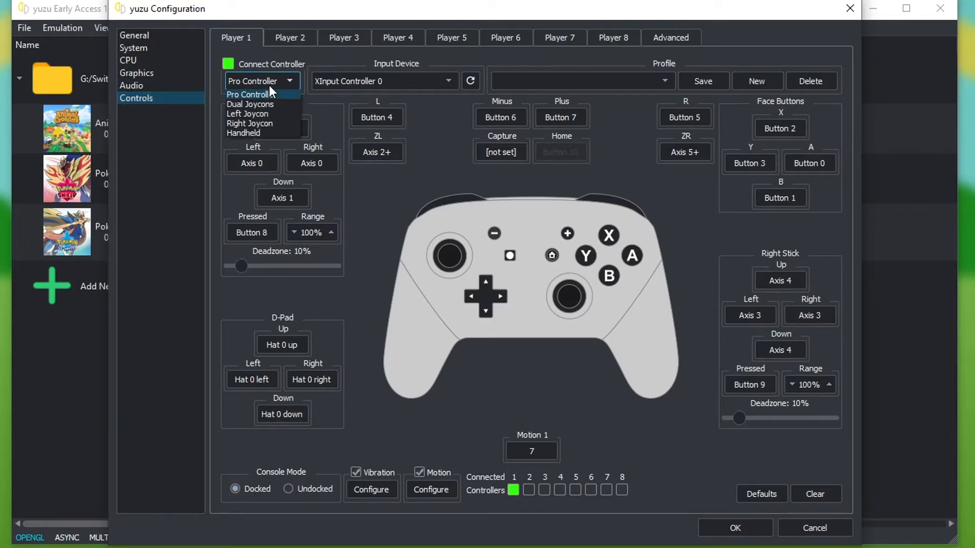
{"action": "left_click", "coordinate": [249, 94]}
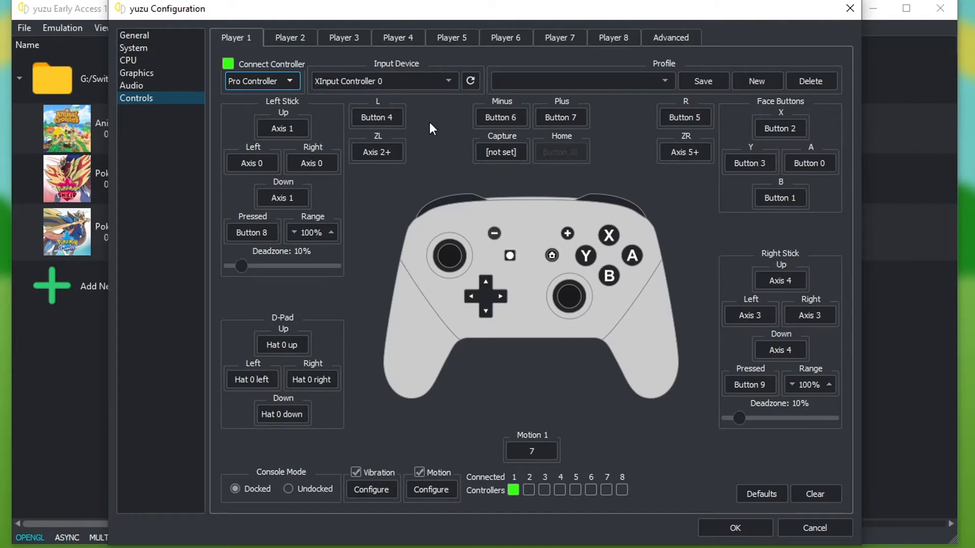
{"action": "mouse_move", "coordinate": [304, 147]}
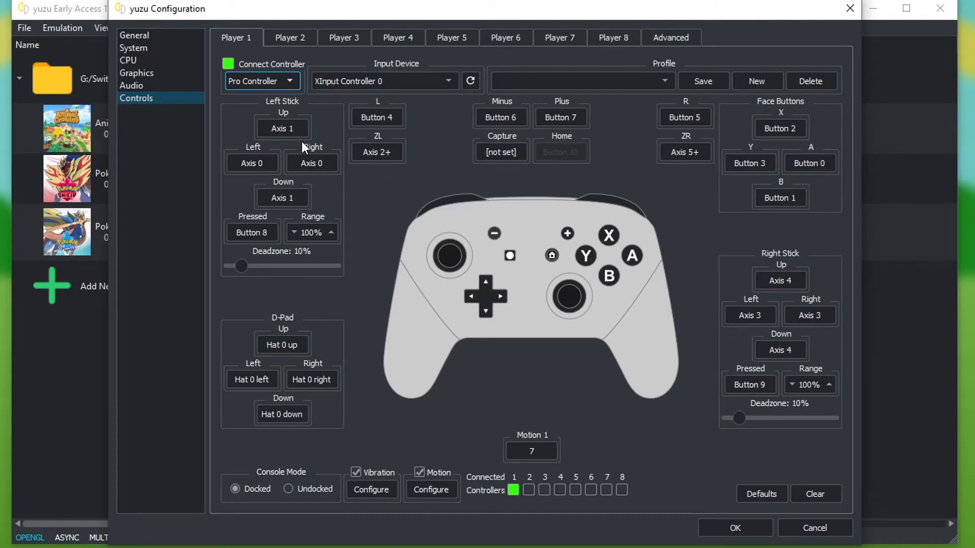
{"action": "mouse_move", "coordinate": [835, 94]}
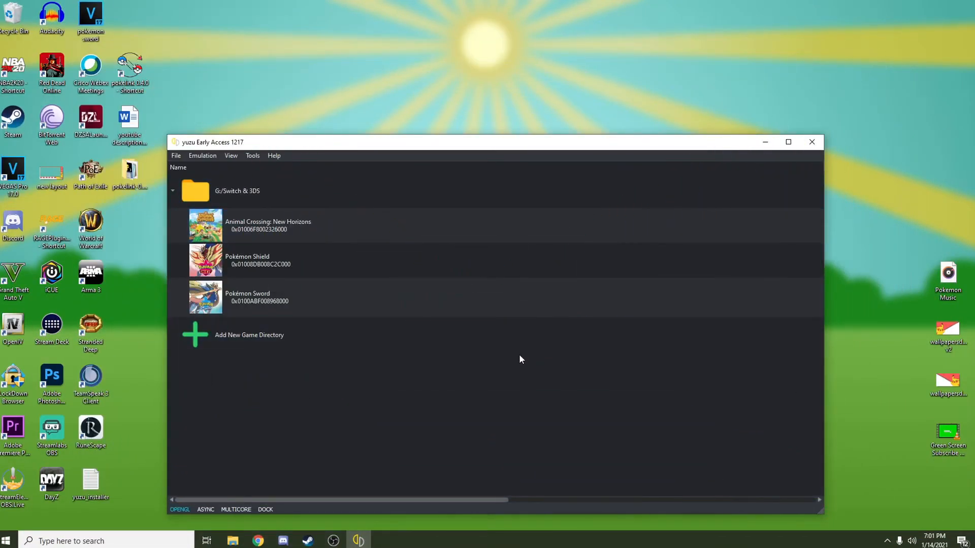
{"action": "mouse_move", "coordinate": [527, 353]}
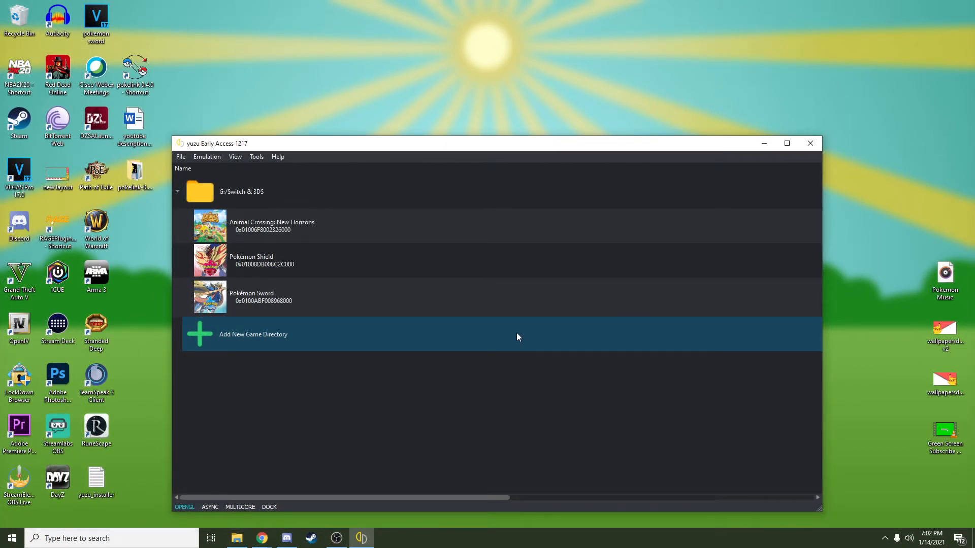
{"action": "mouse_move", "coordinate": [464, 329]}
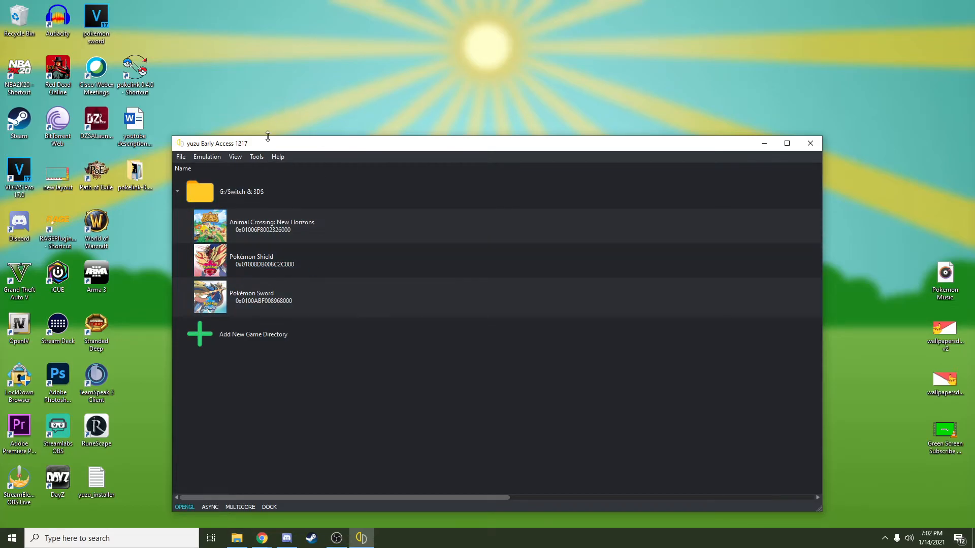
{"action": "mouse_move", "coordinate": [281, 362]}
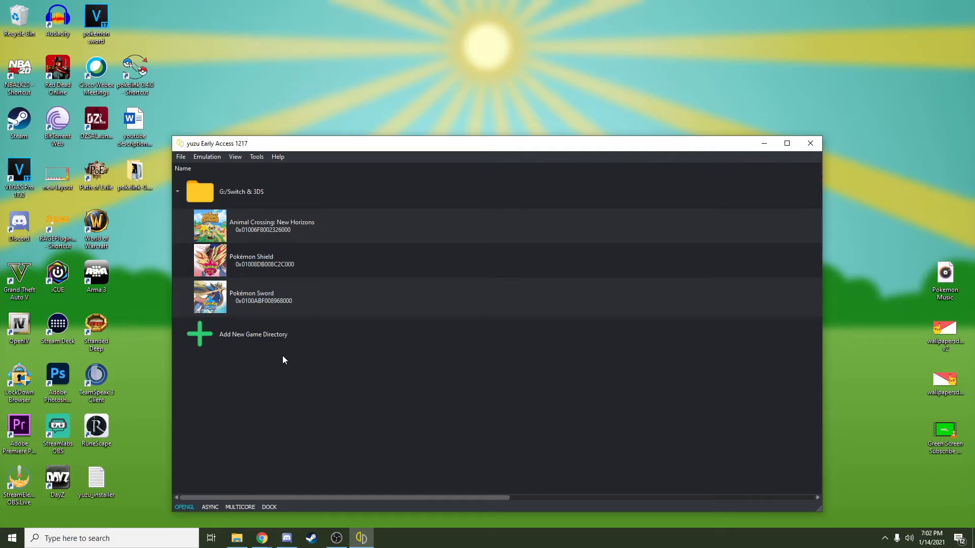
Step: Close the Configuration window and select game entries in the list, ending on Pokémon Sword
{"action": "left_click", "coordinate": [261, 296]}
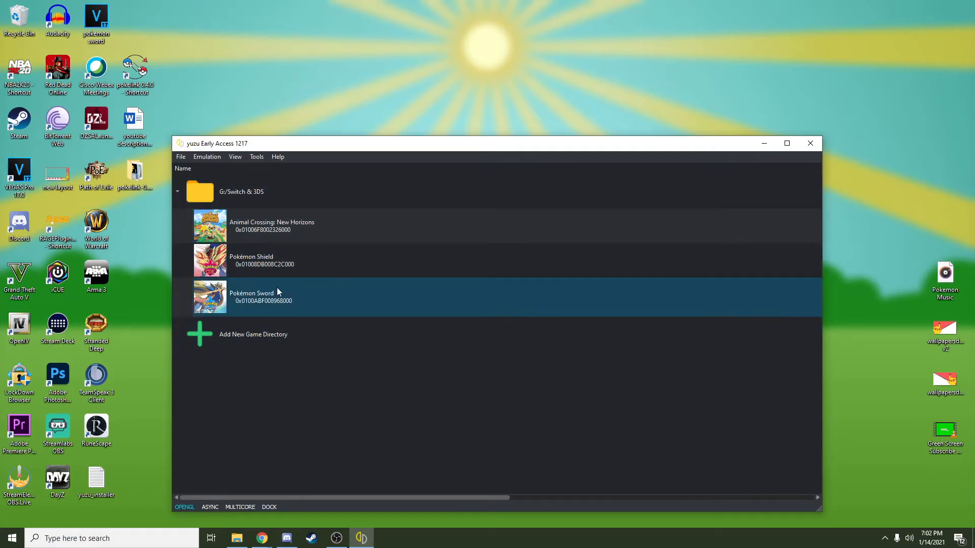
{"action": "mouse_move", "coordinate": [252, 298]}
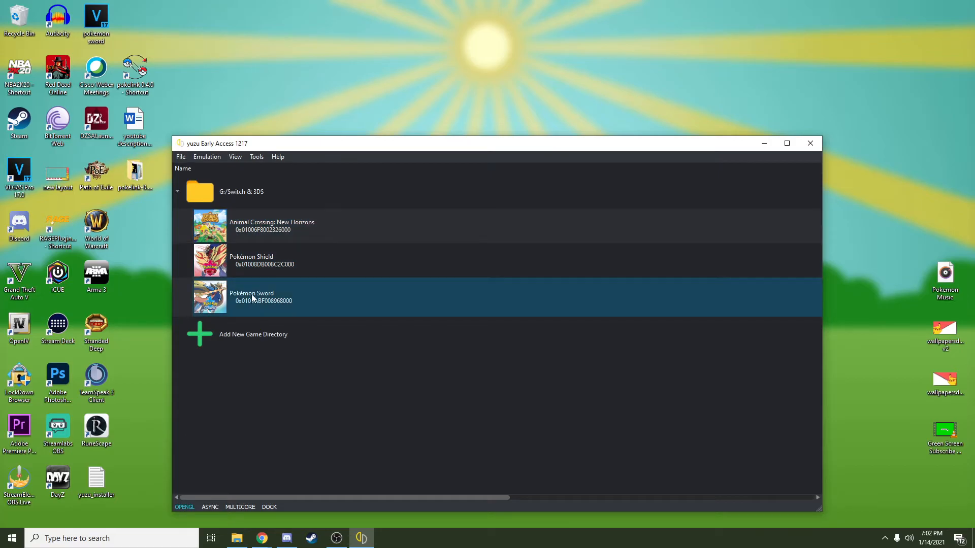
{"action": "mouse_move", "coordinate": [237, 312]}
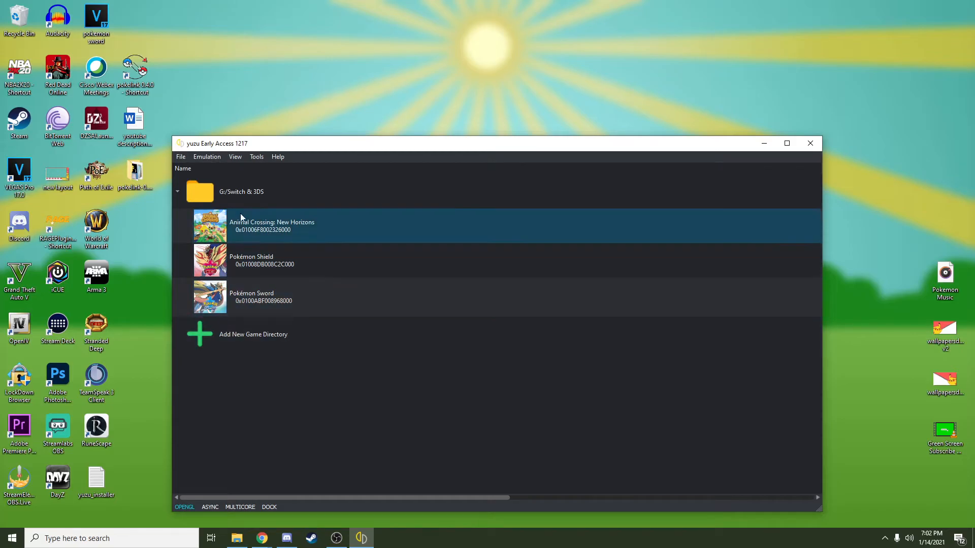
{"action": "left_click", "coordinate": [305, 192]}
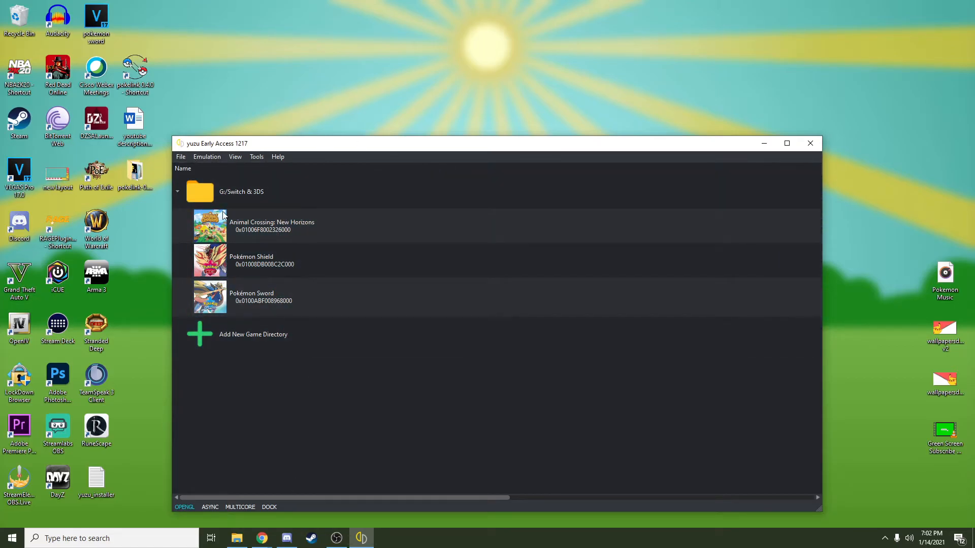
{"action": "left_click", "coordinate": [273, 225]}
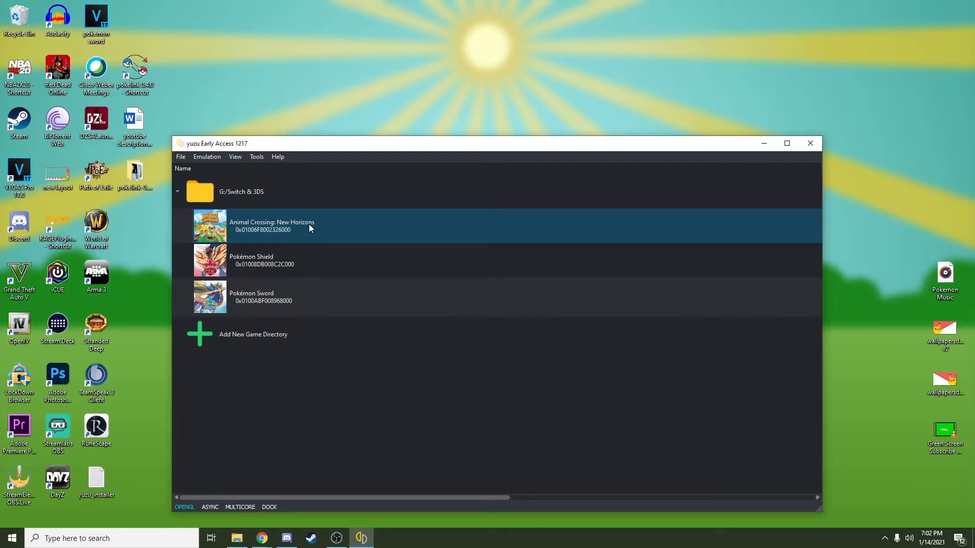
{"action": "left_click", "coordinate": [354, 297]}
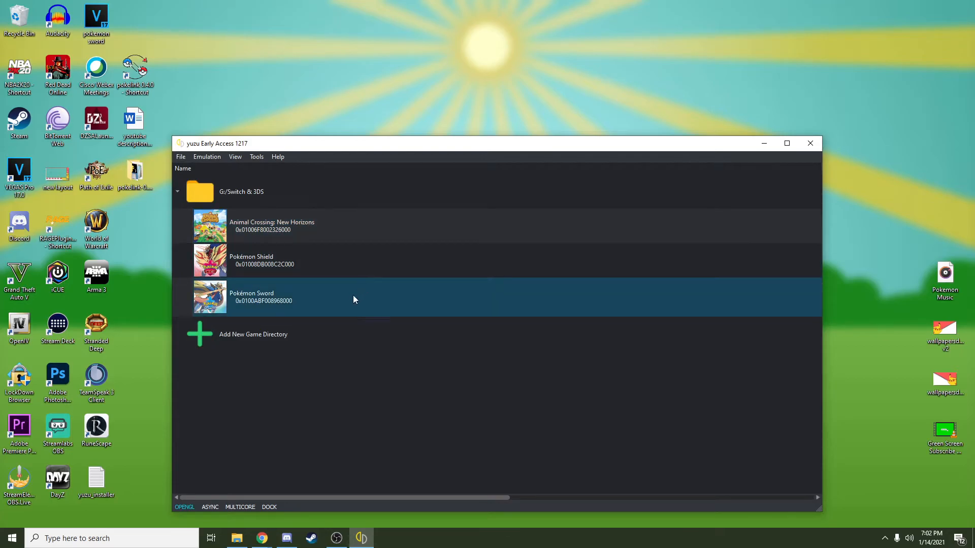
{"action": "mouse_move", "coordinate": [310, 313]}
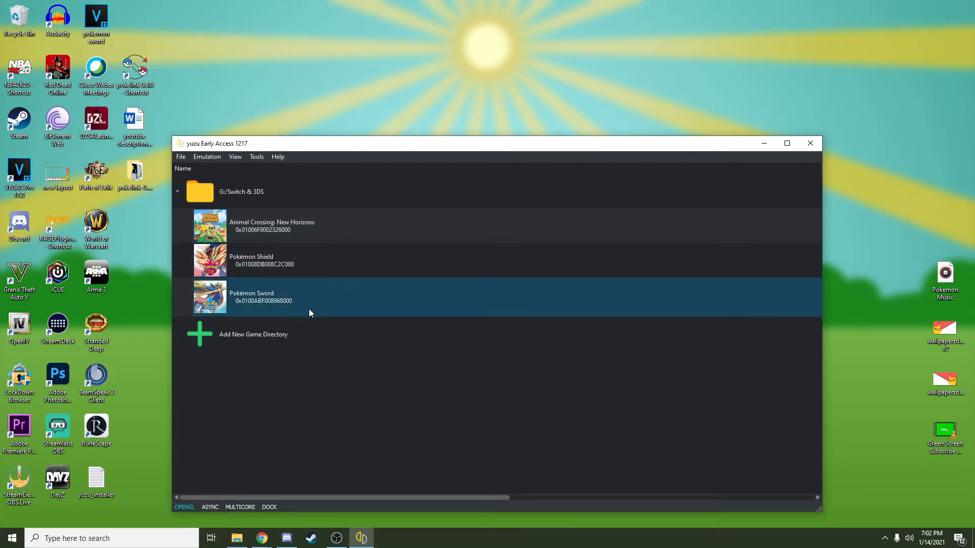
{"action": "mouse_move", "coordinate": [295, 334]}
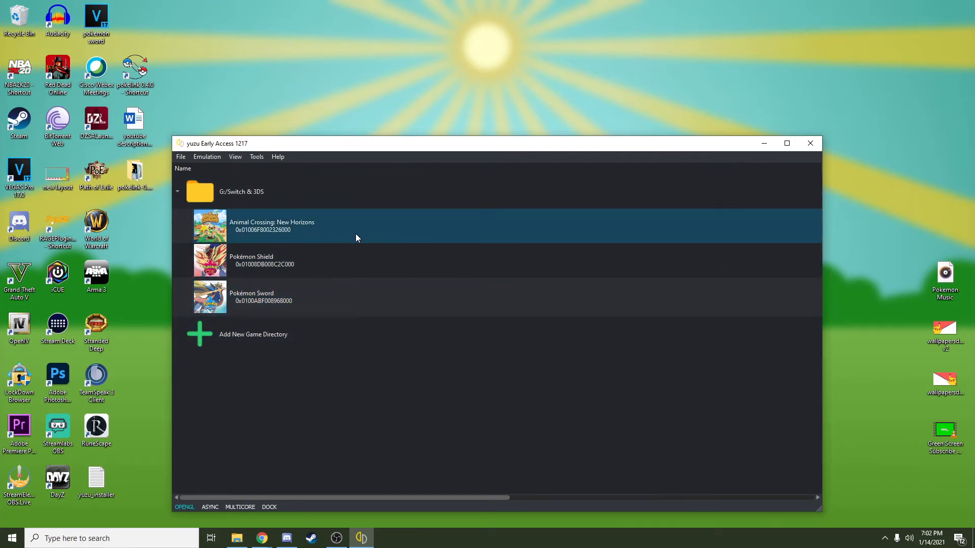
{"action": "left_click", "coordinate": [346, 297]}
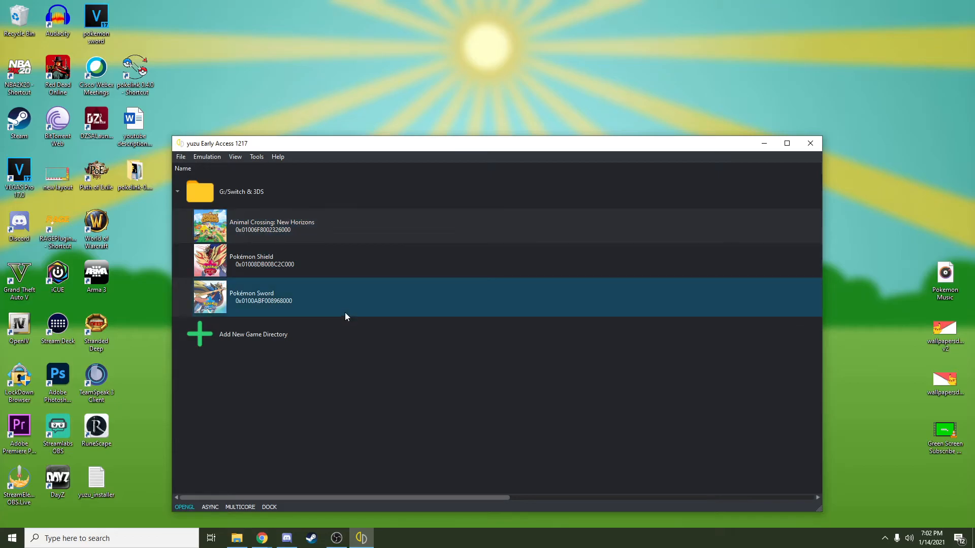
{"action": "mouse_move", "coordinate": [487, 286]}
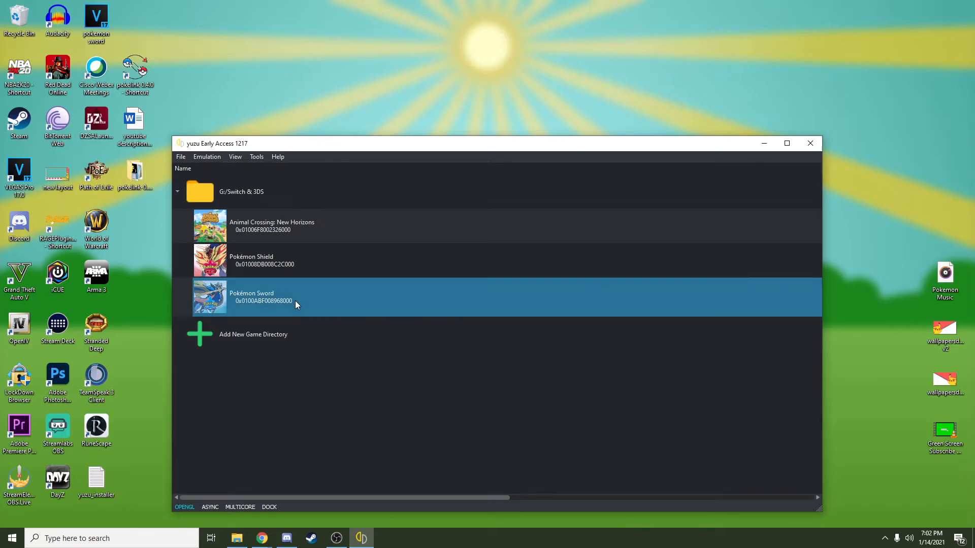
Step: Use Open Mod Data Location on Pokémon Sword to show its mods folder in File Explorer
{"action": "right_click", "coordinate": [296, 304]}
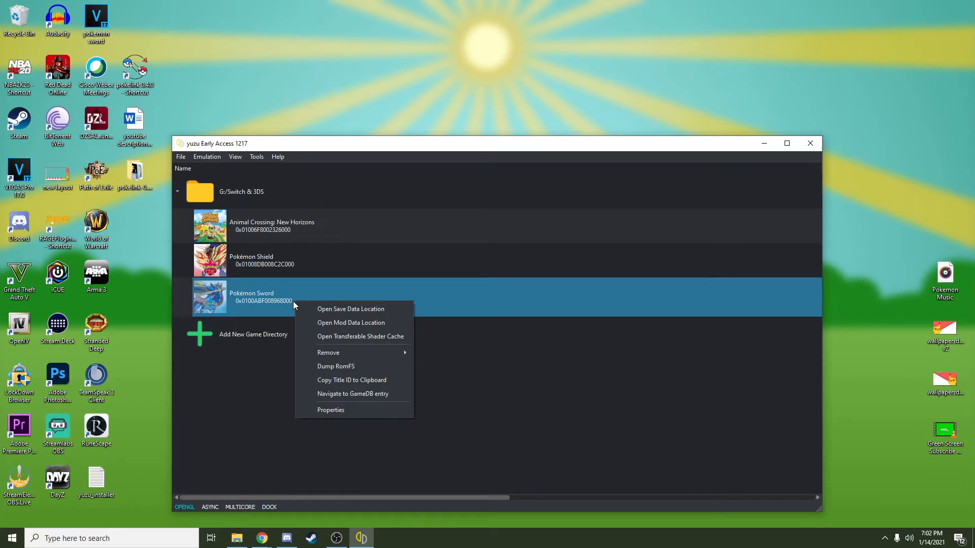
{"action": "left_click", "coordinate": [351, 323]}
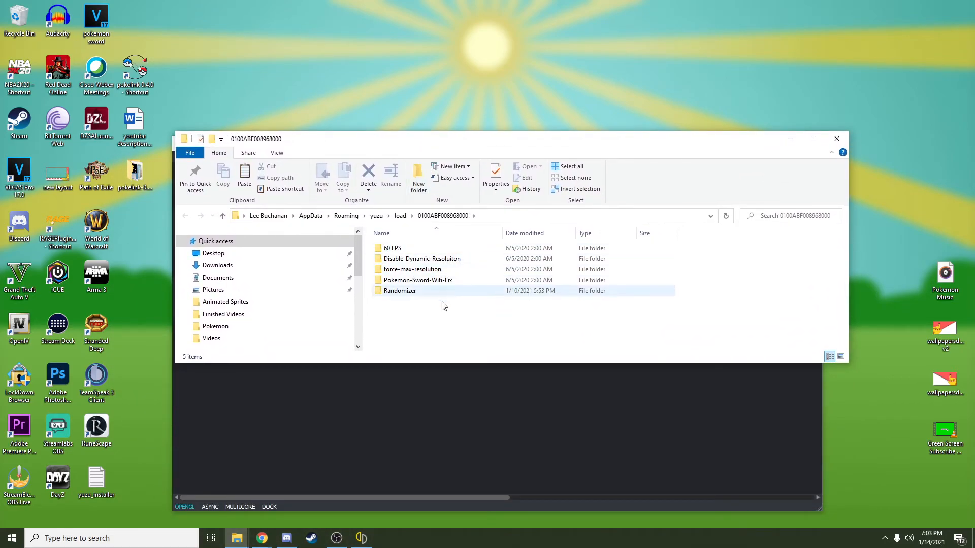
{"action": "mouse_move", "coordinate": [435, 259]}
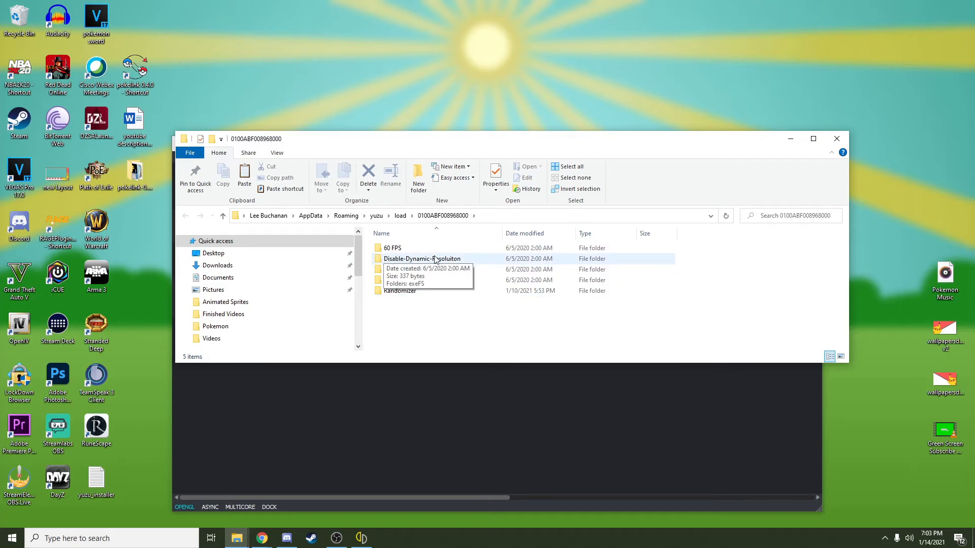
{"action": "mouse_move", "coordinate": [395, 265]}
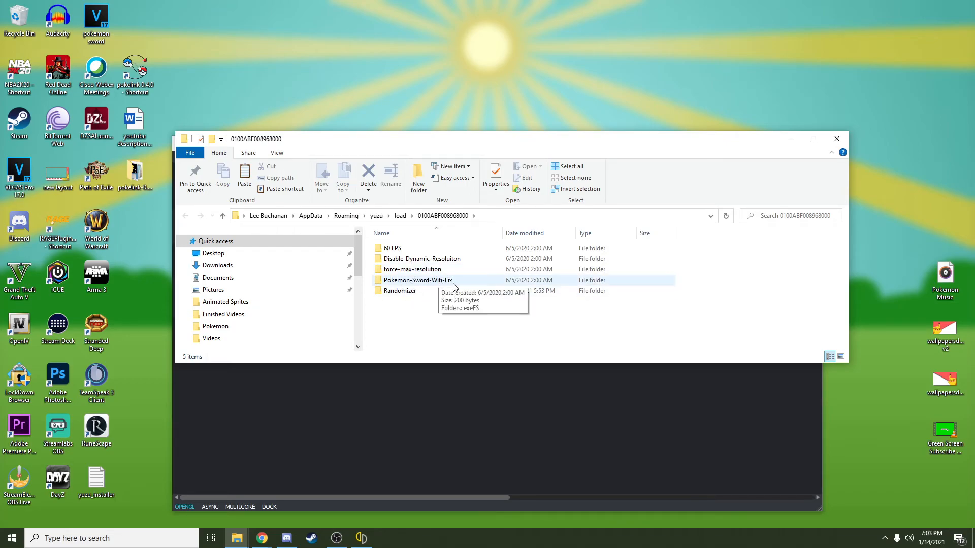
{"action": "mouse_move", "coordinate": [448, 328]}
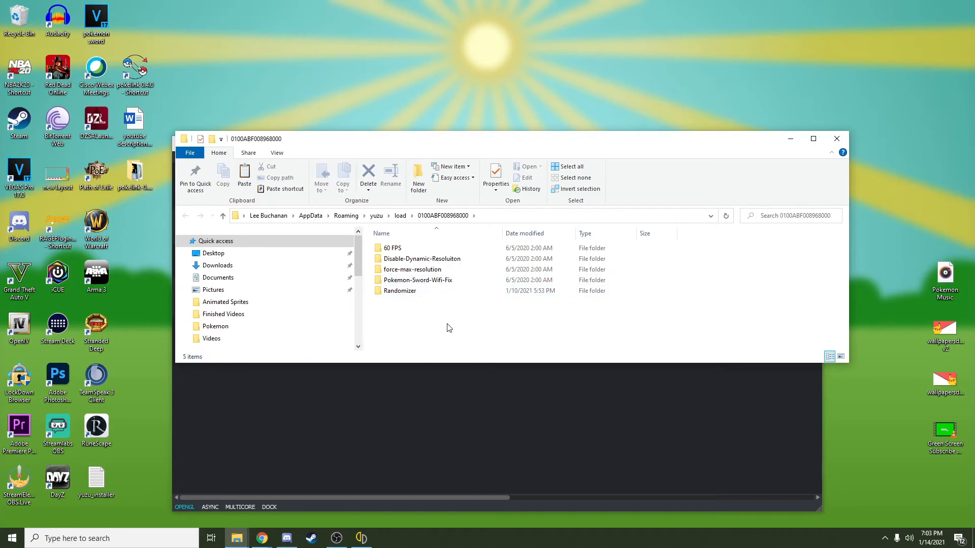
{"action": "mouse_move", "coordinate": [416, 315]}
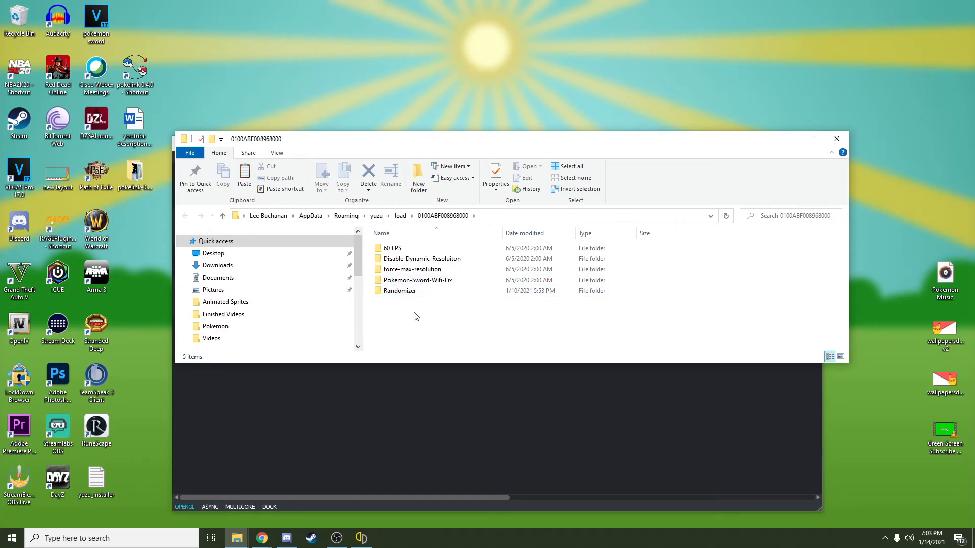
{"action": "mouse_move", "coordinate": [426, 248]}
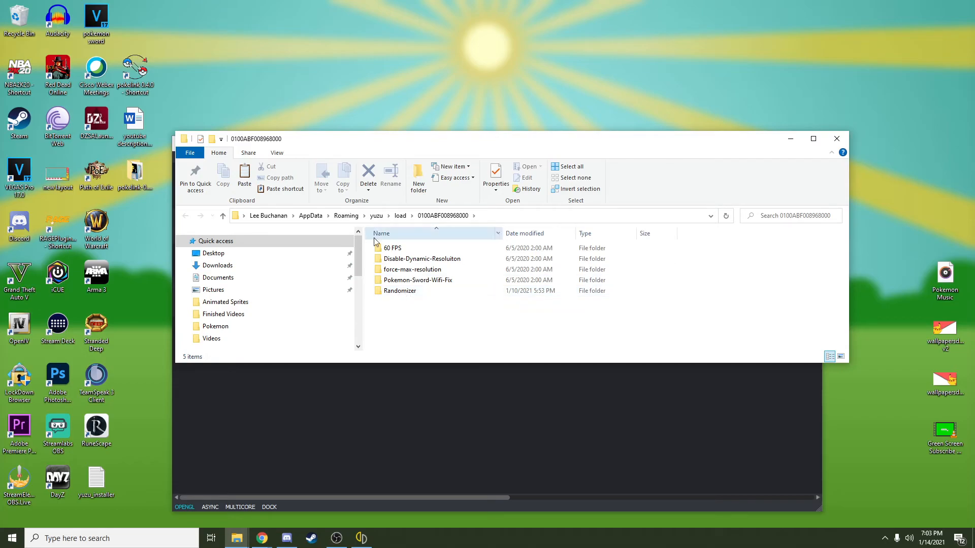
{"action": "mouse_move", "coordinate": [400, 291]}
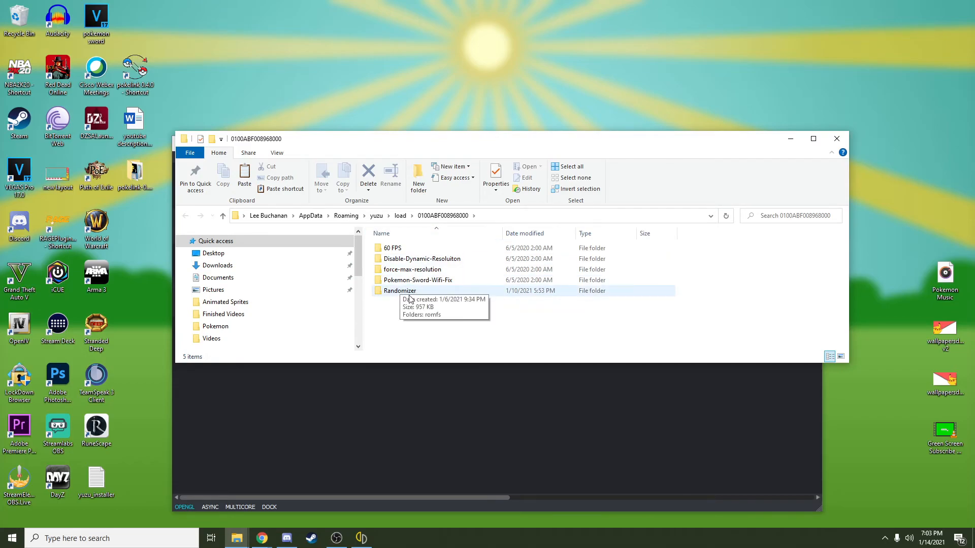
{"action": "mouse_move", "coordinate": [429, 293]}
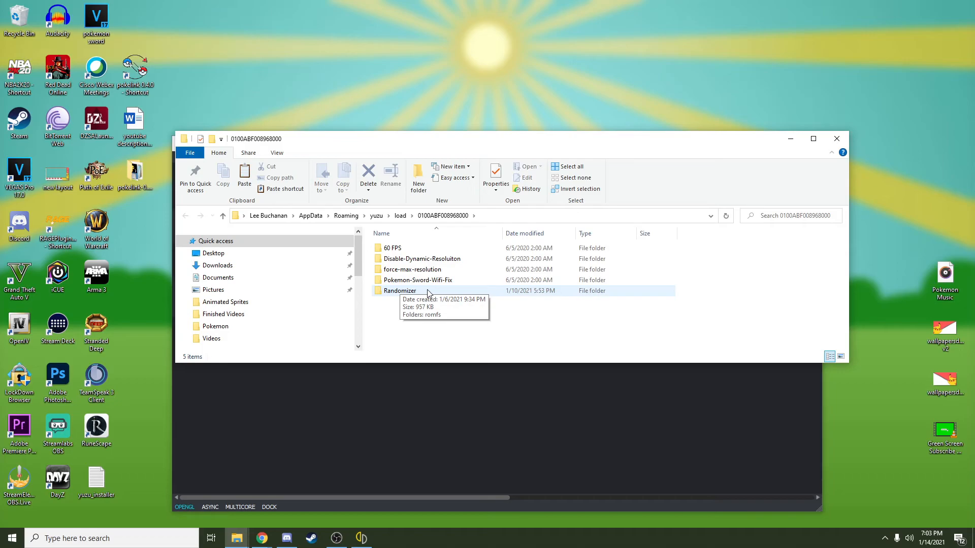
{"action": "mouse_move", "coordinate": [427, 293]}
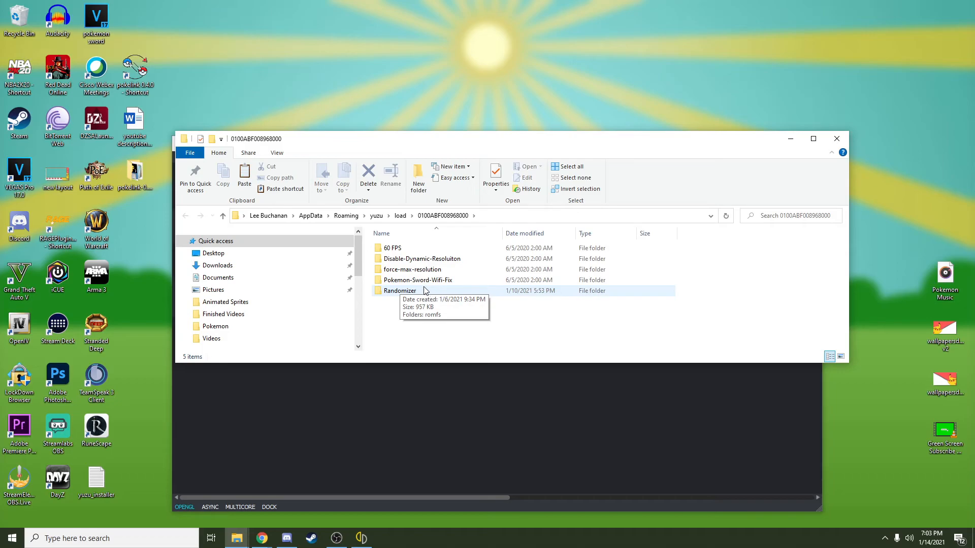
{"action": "mouse_move", "coordinate": [581, 356]}
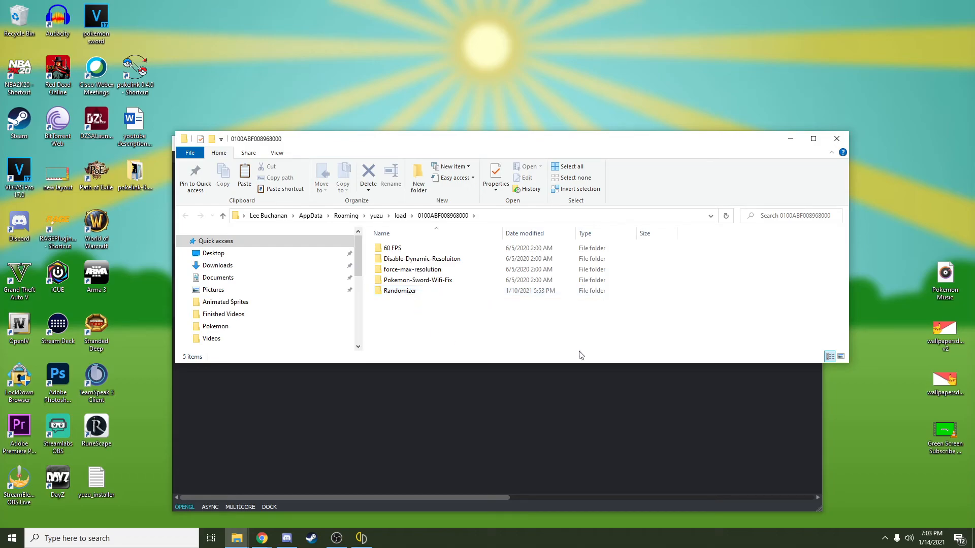
{"action": "mouse_move", "coordinate": [768, 158]}
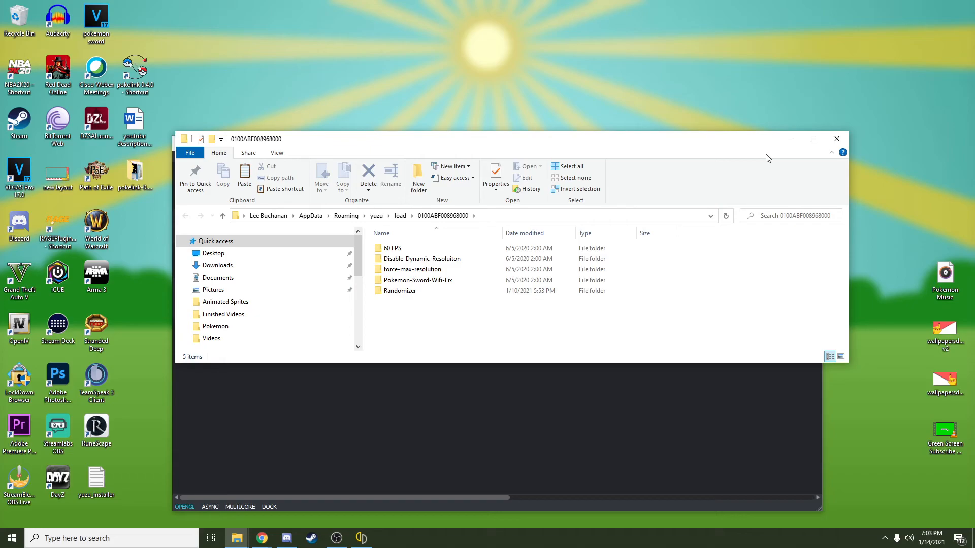
{"action": "mouse_move", "coordinate": [791, 139]}
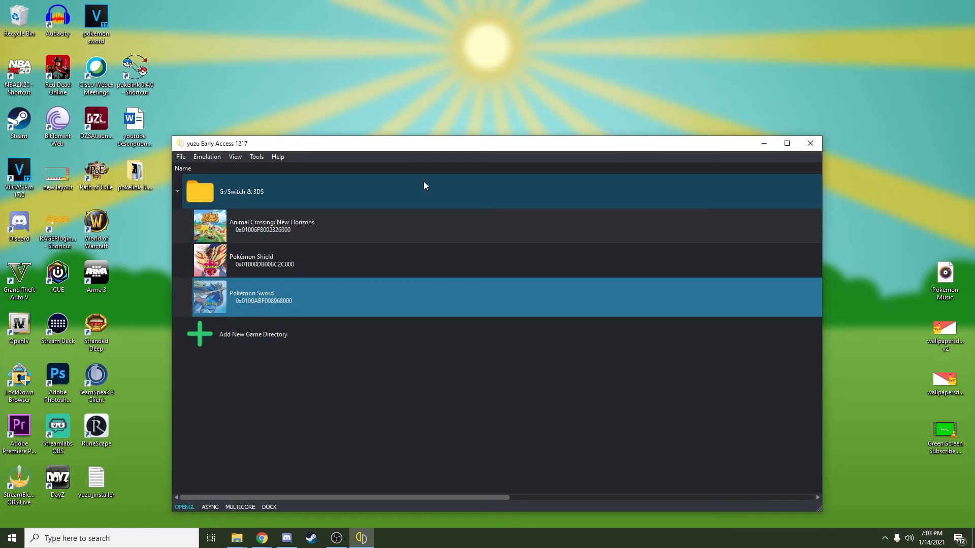
{"action": "mouse_move", "coordinate": [469, 372]}
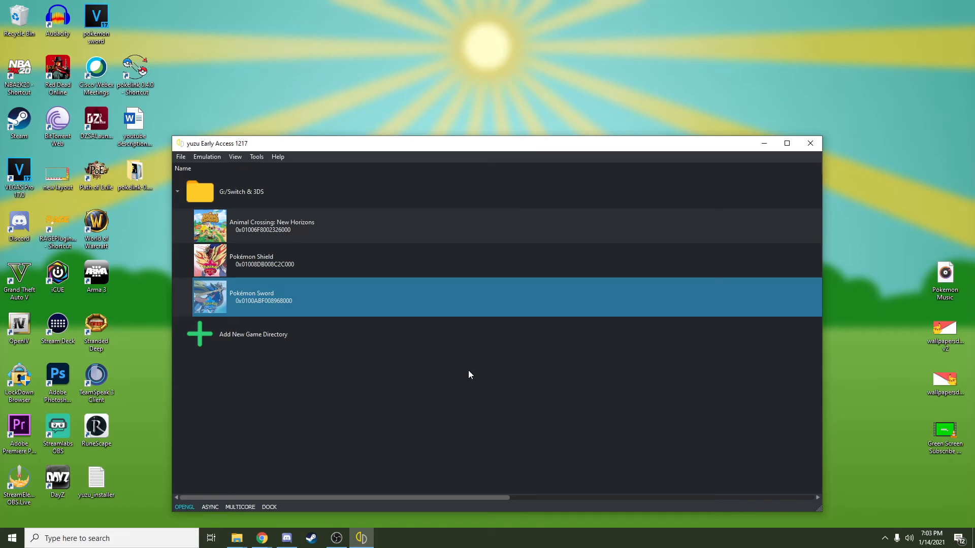
{"action": "mouse_move", "coordinate": [541, 166]}
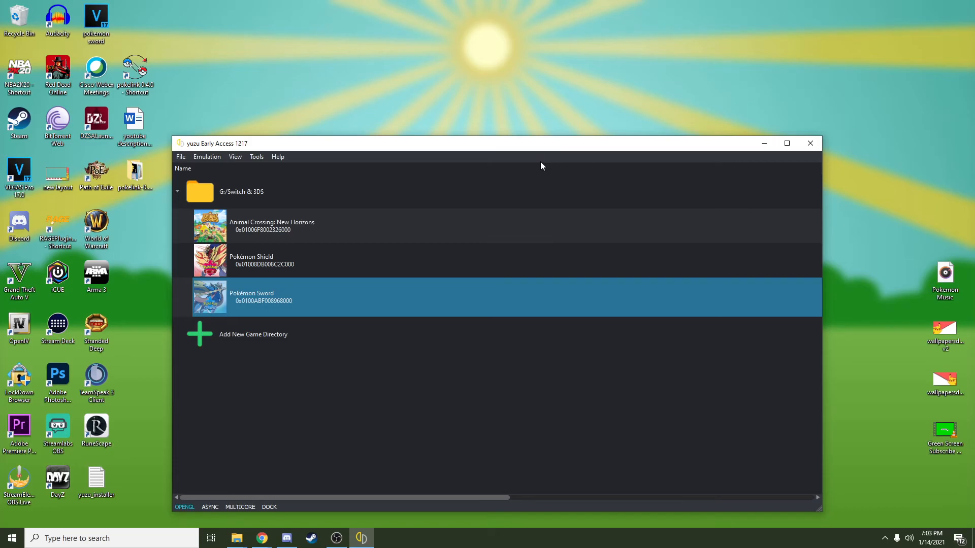
{"action": "mouse_move", "coordinate": [634, 158]}
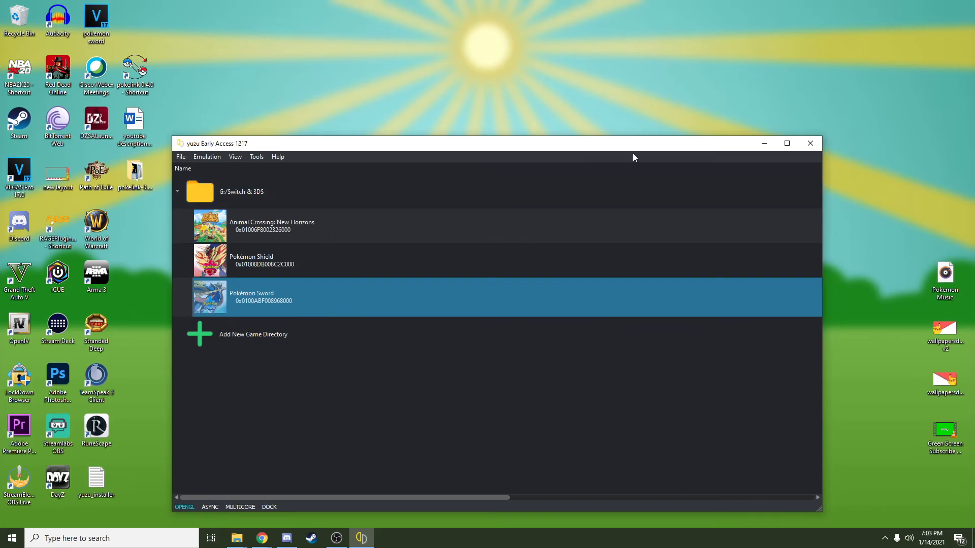